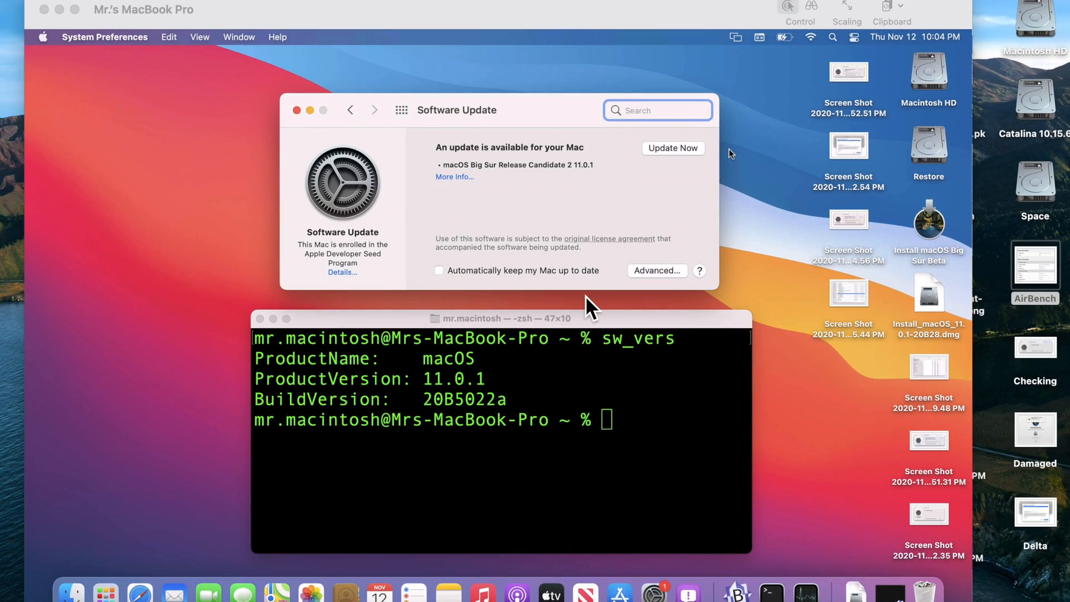
pyautogui.moveTo(672, 257)
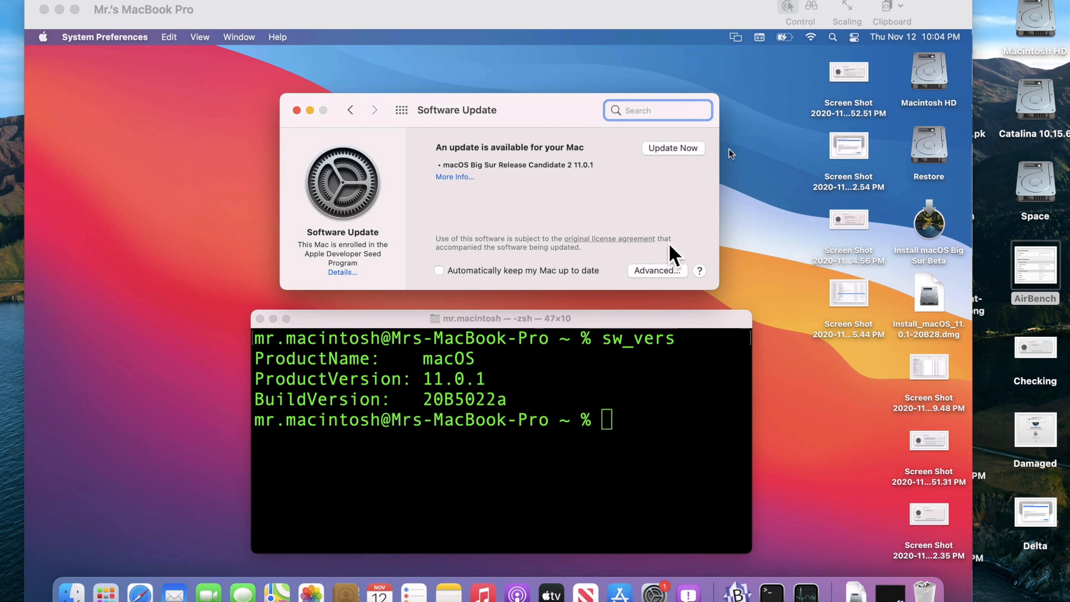
pyautogui.moveTo(467, 409)
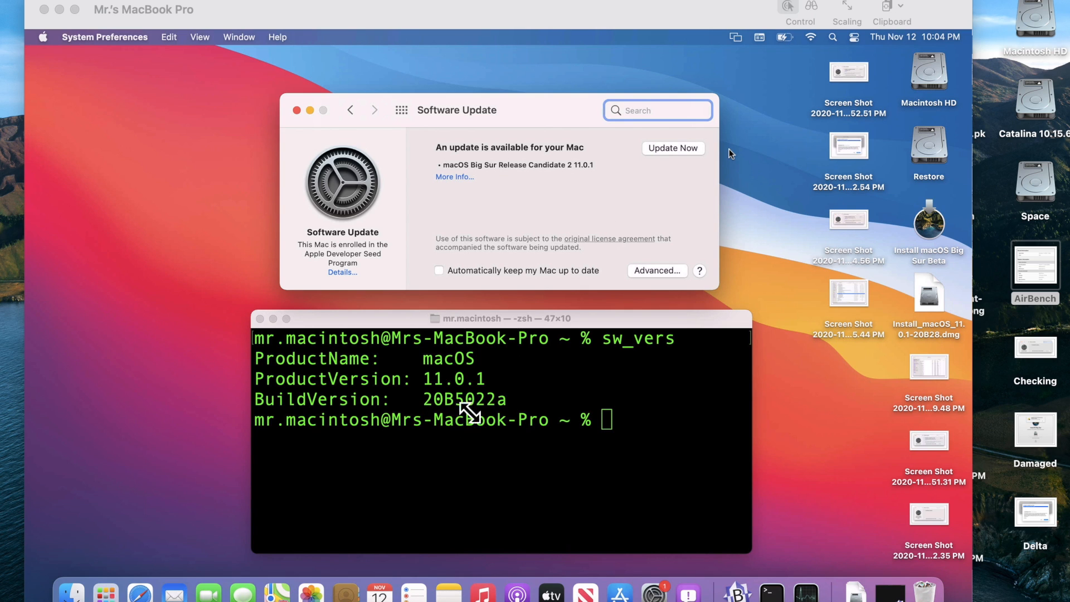
pyautogui.moveTo(471, 424)
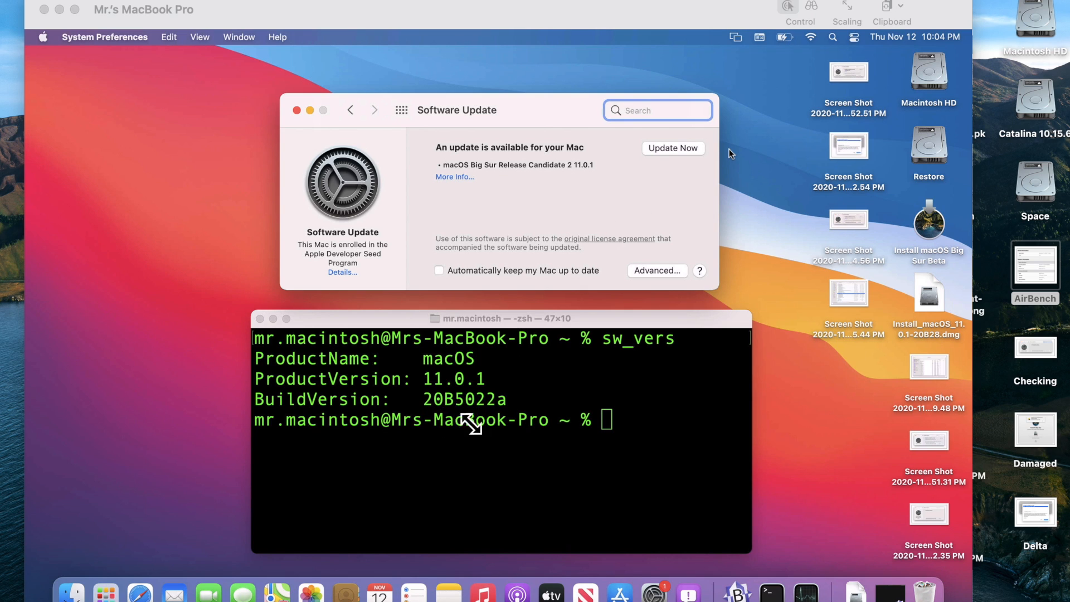
pyautogui.moveTo(509, 430)
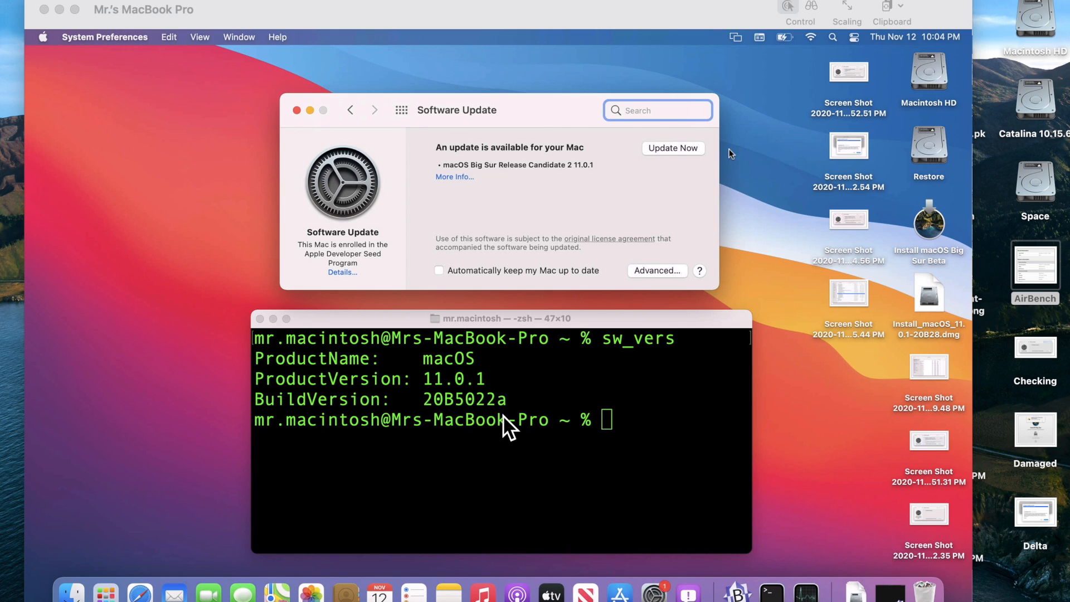
pyautogui.moveTo(853, 182)
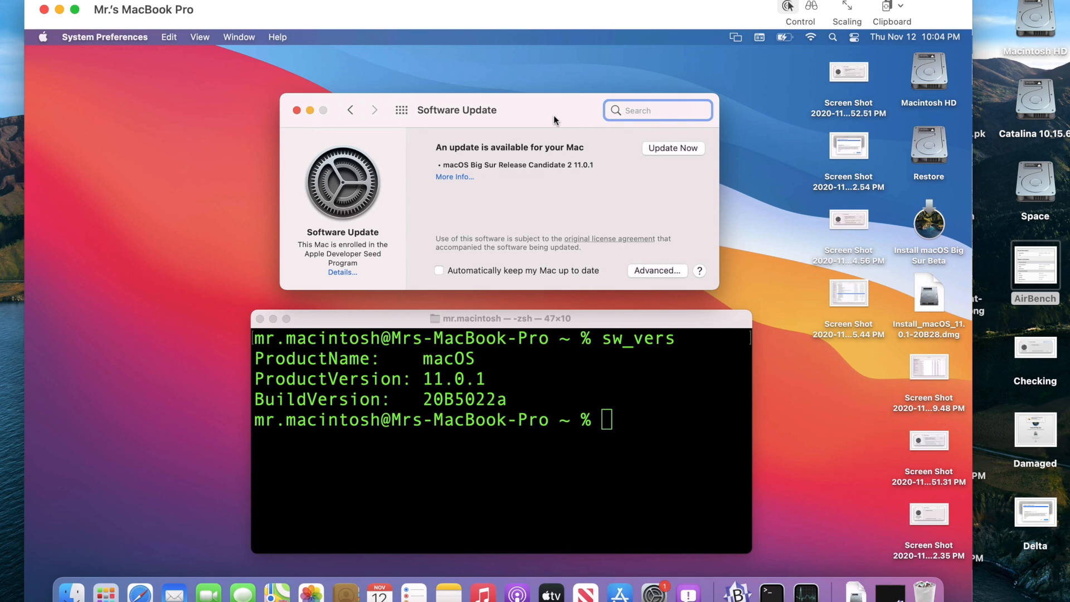
pyautogui.moveTo(336, 277)
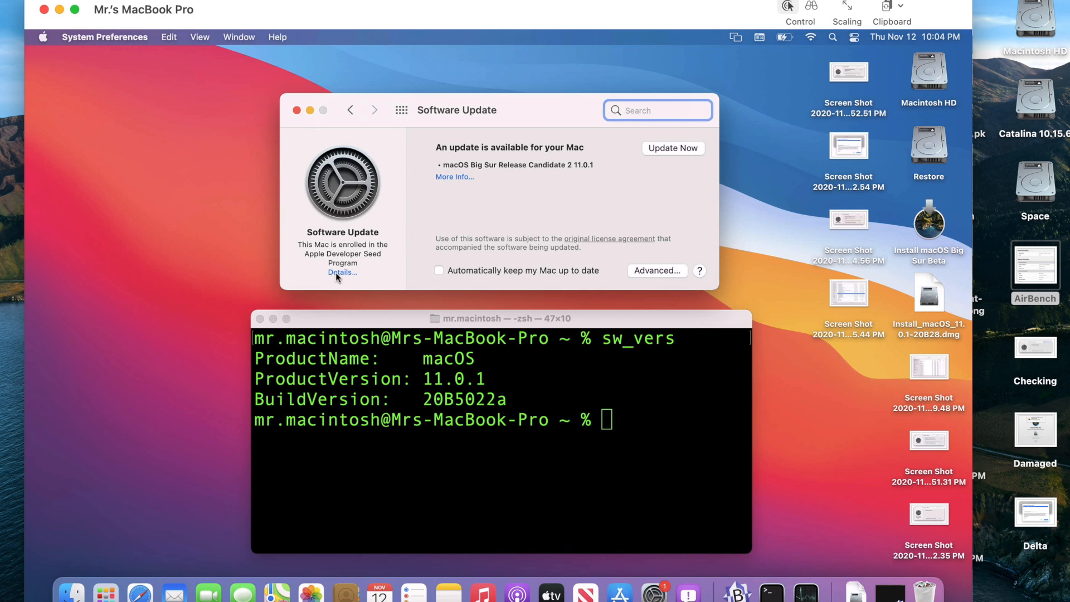
# Step: Restore default update settings via Details, authorizing with the admin password to leave the seed program
pyautogui.click(343, 272)
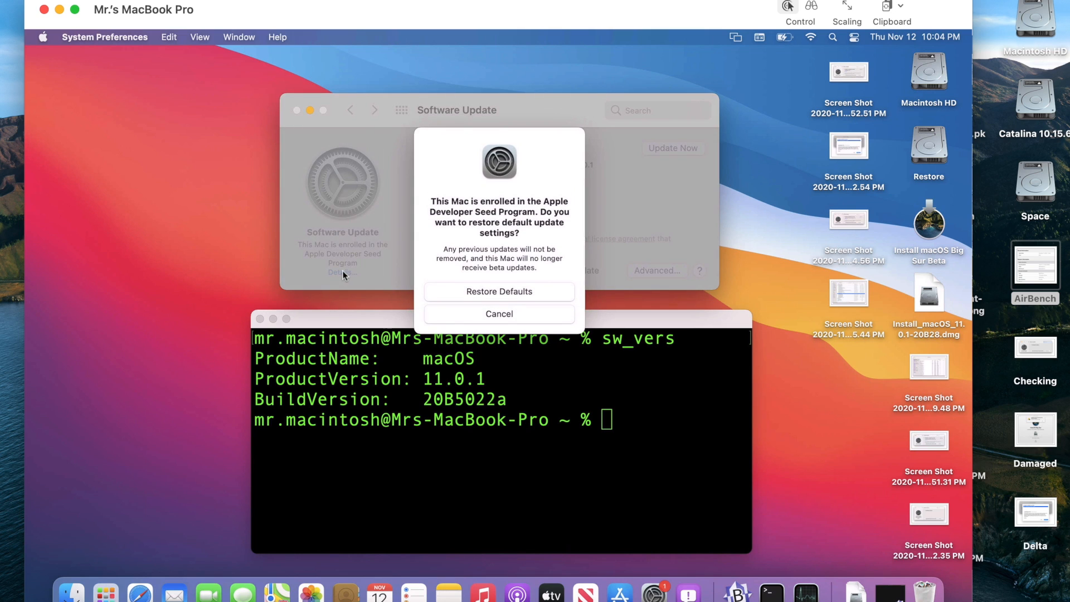
pyautogui.moveTo(506, 256)
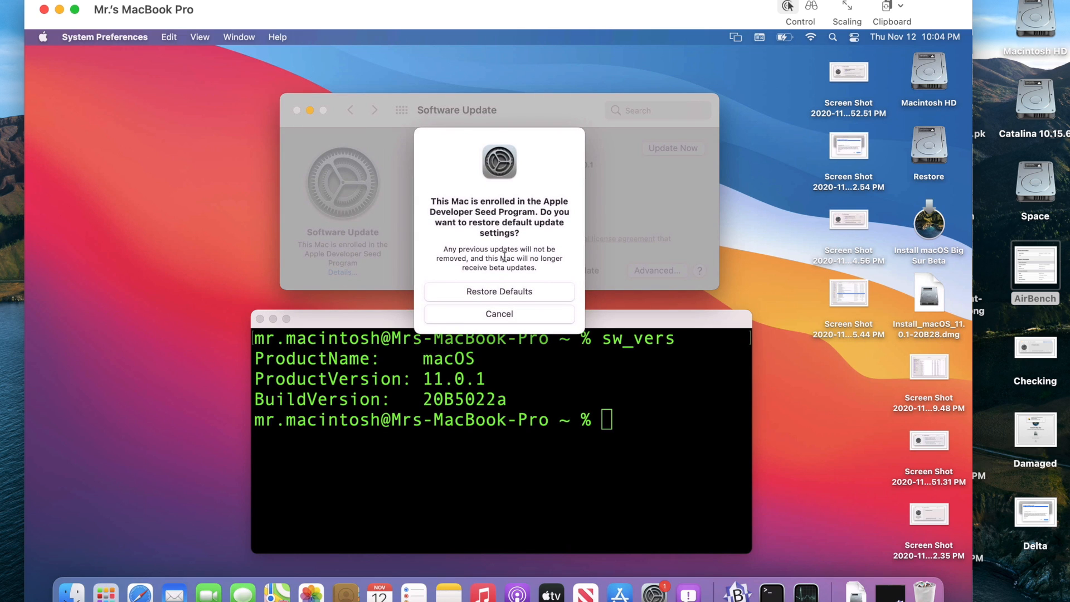
pyautogui.click(500, 291)
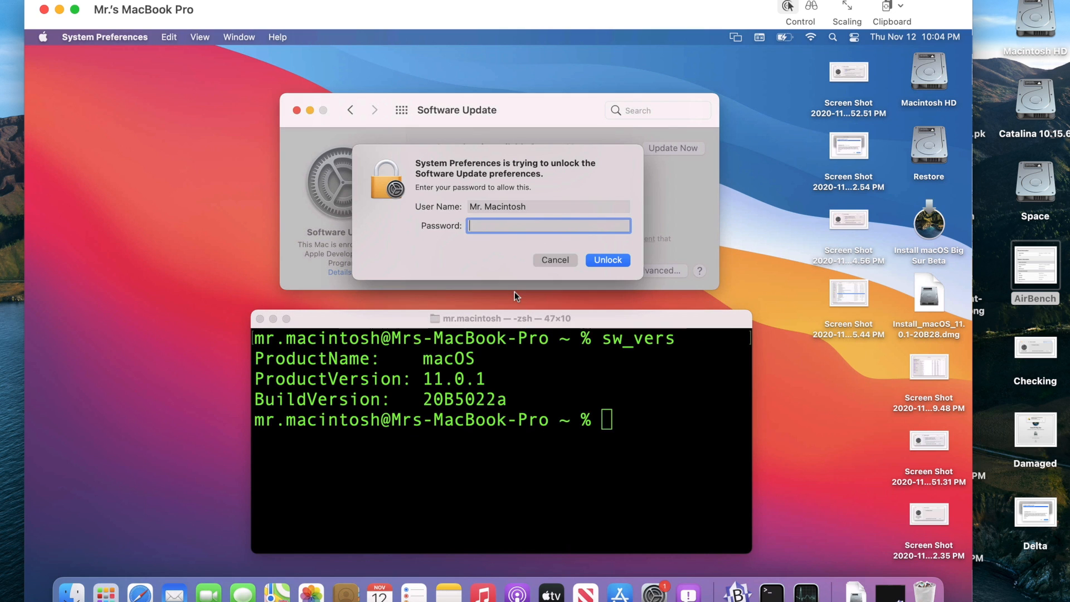
pyautogui.write('••••')
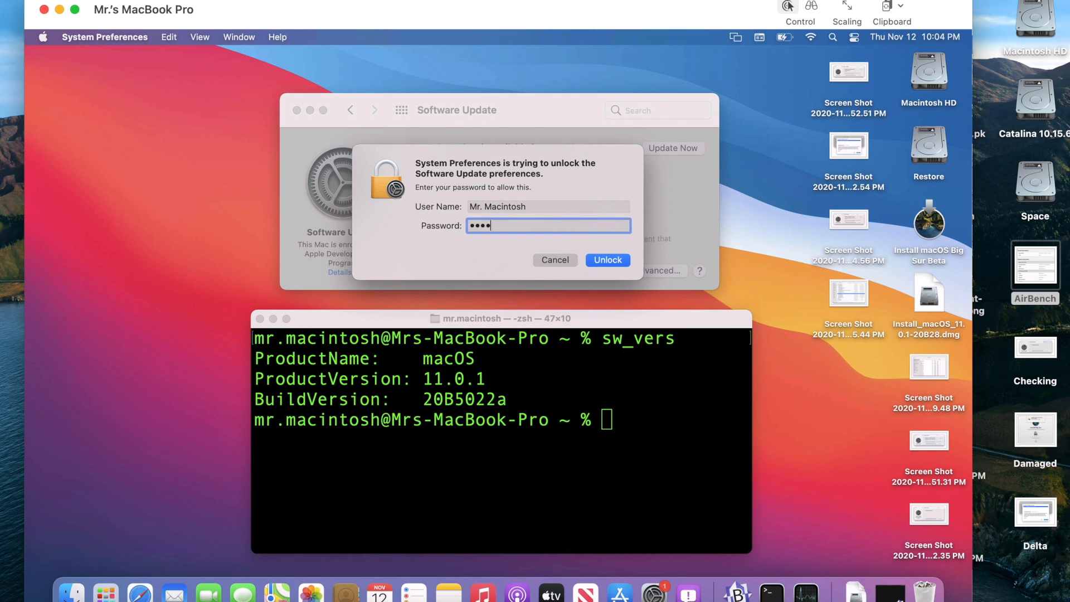
pyautogui.click(607, 259)
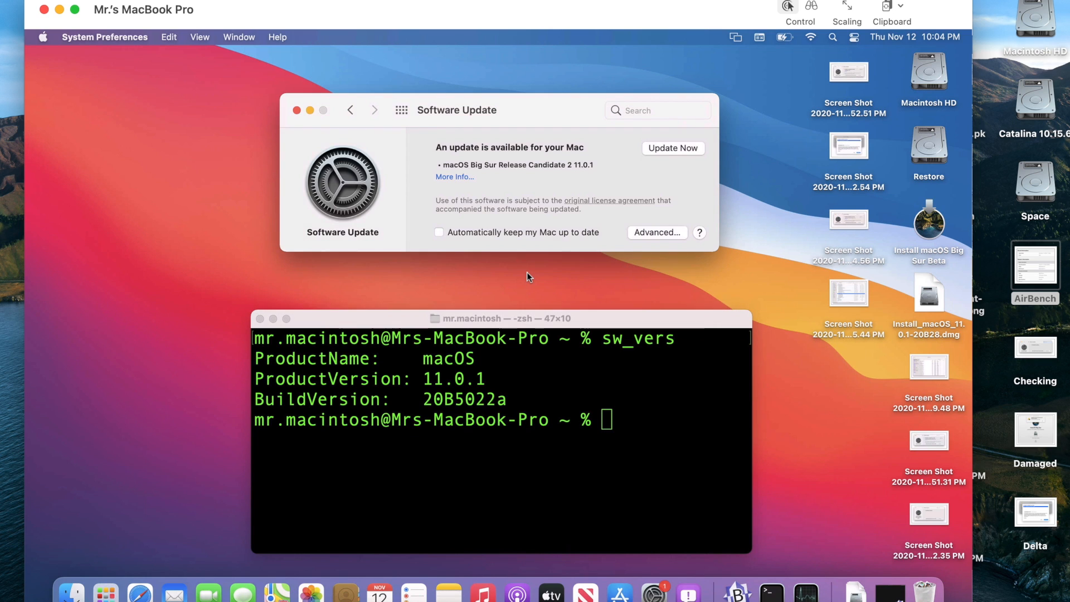
pyautogui.moveTo(29, 335)
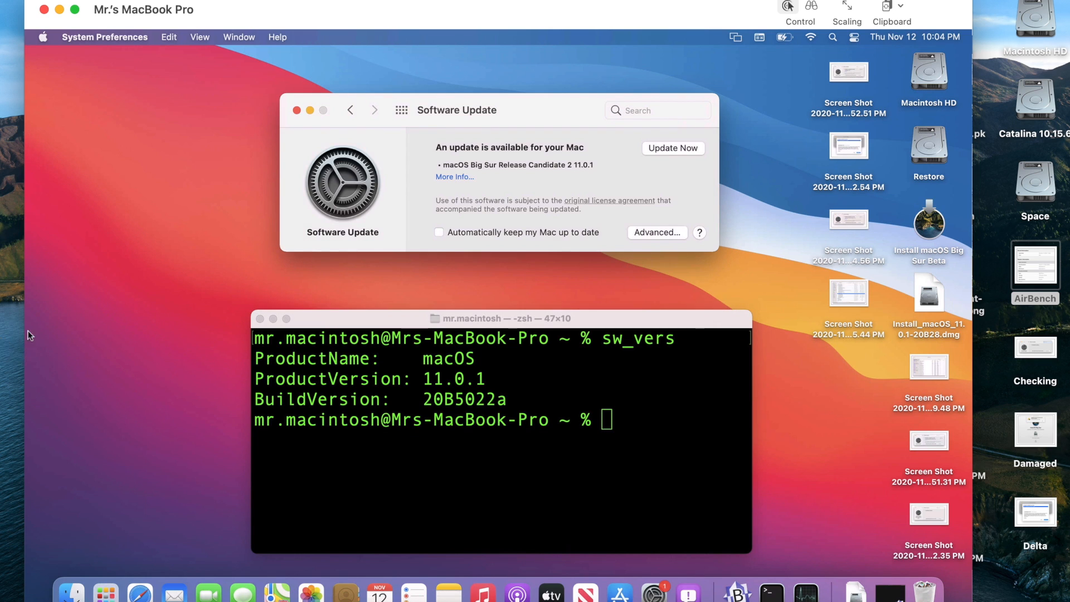
pyautogui.moveTo(337, 248)
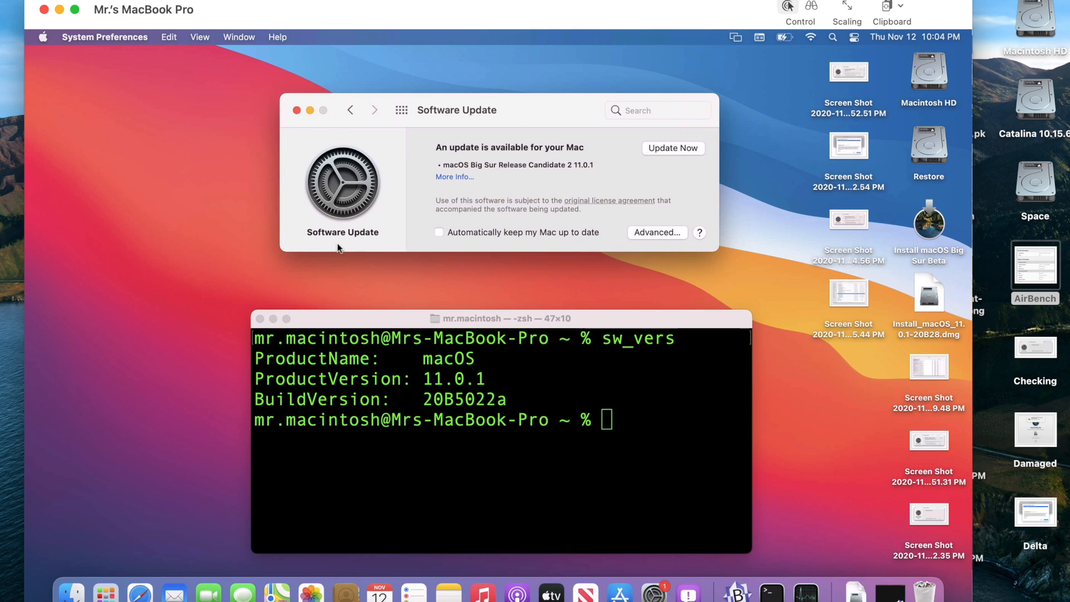
pyautogui.moveTo(533, 181)
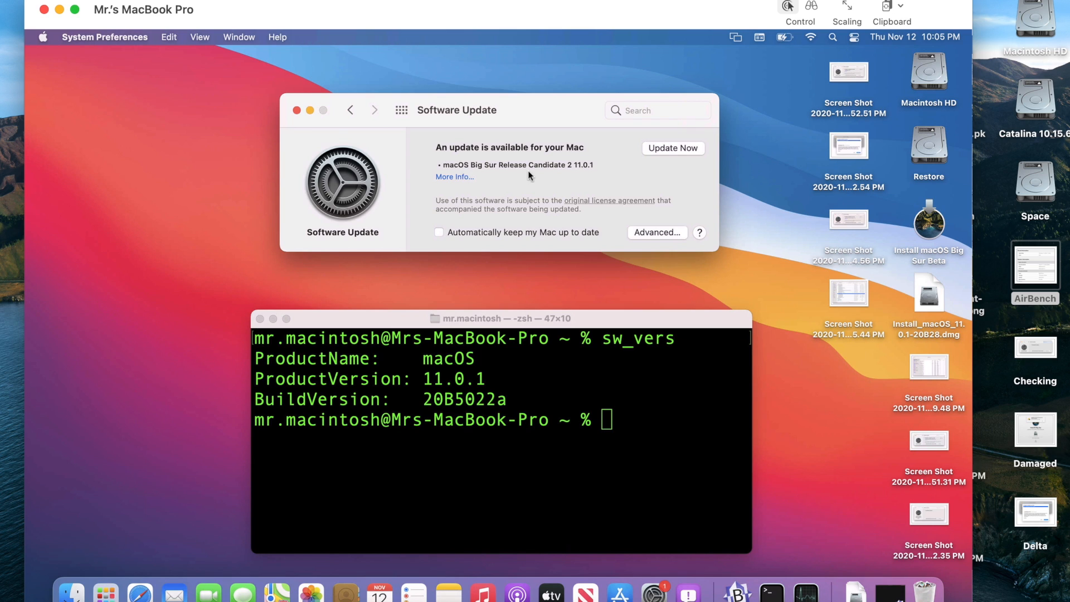
pyautogui.moveTo(592, 176)
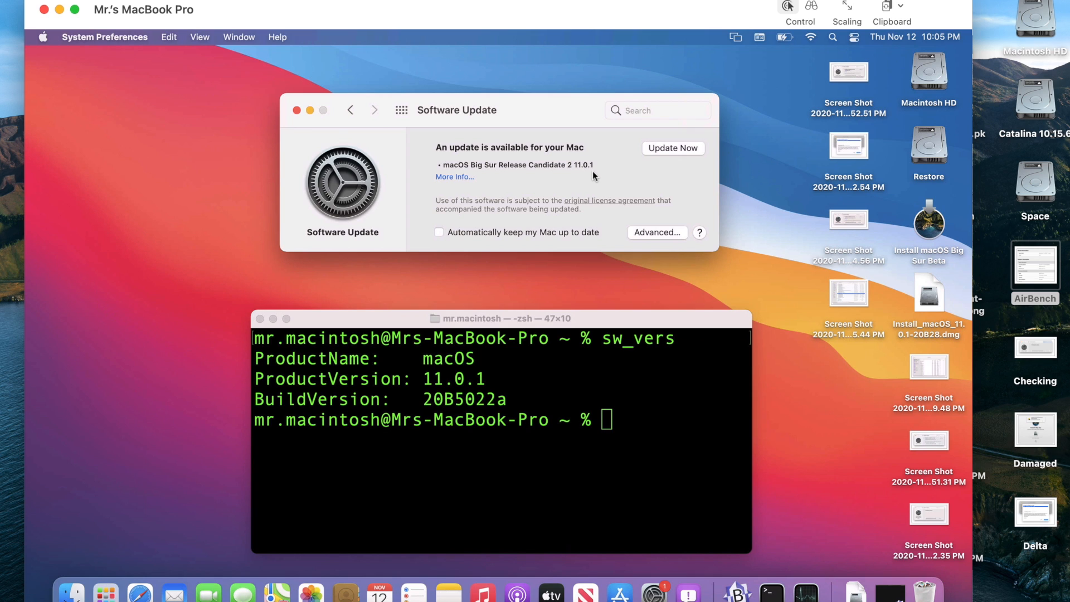
pyautogui.moveTo(567, 179)
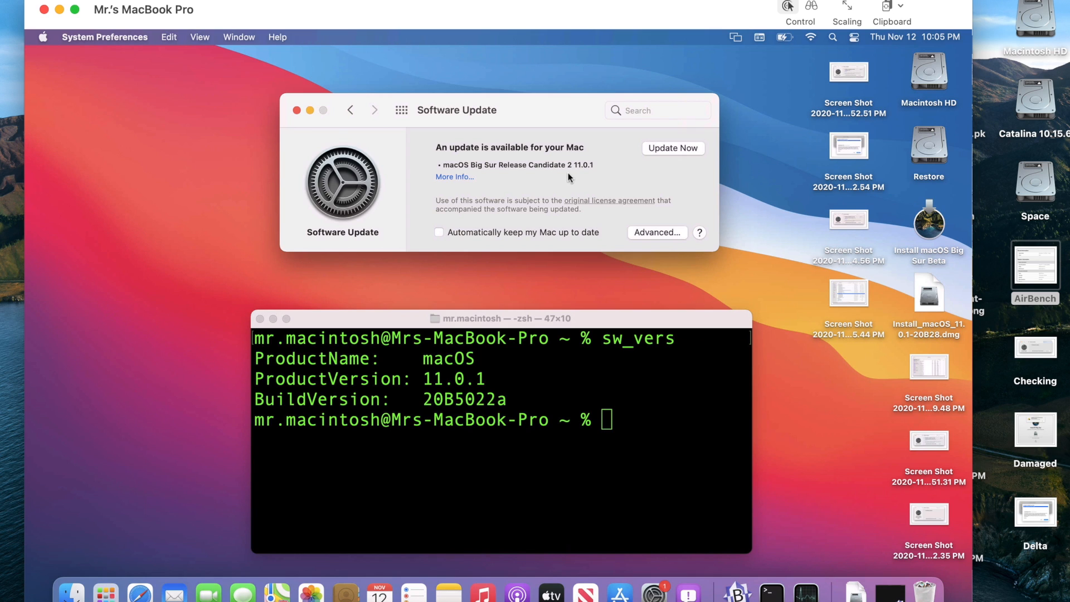
# Step: Quit and relaunch System Preferences, then return to Software Update to recheck the offered update
pyautogui.click(105, 37)
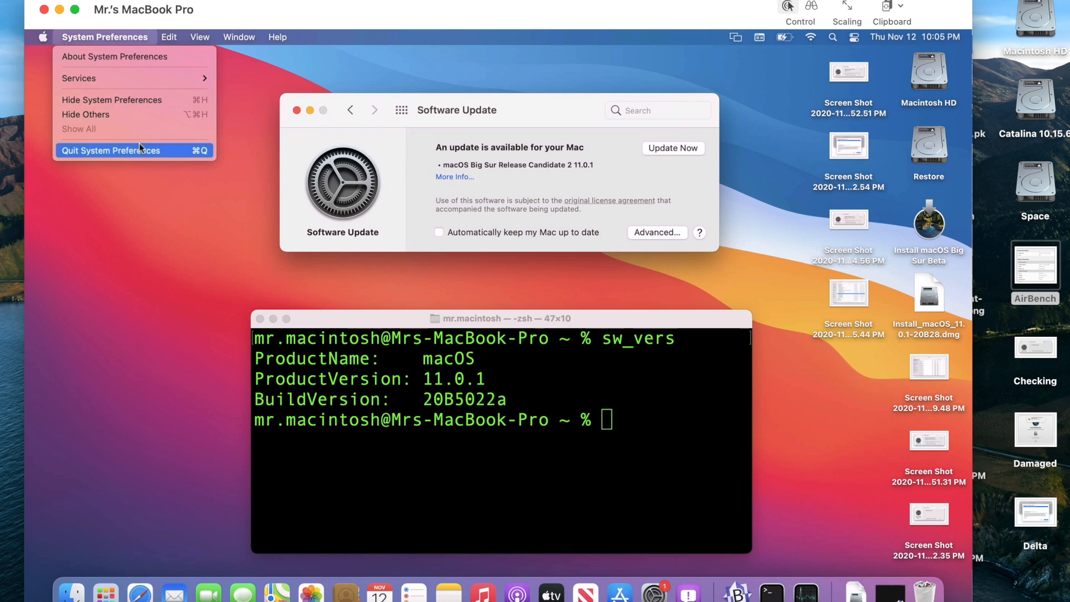
pyautogui.click(110, 151)
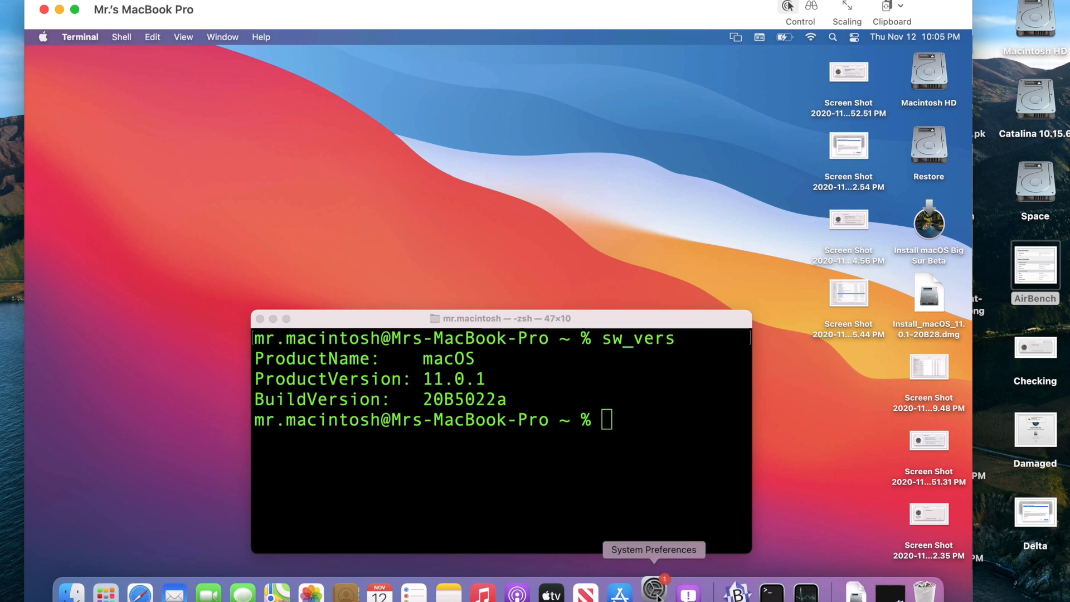
pyautogui.click(655, 591)
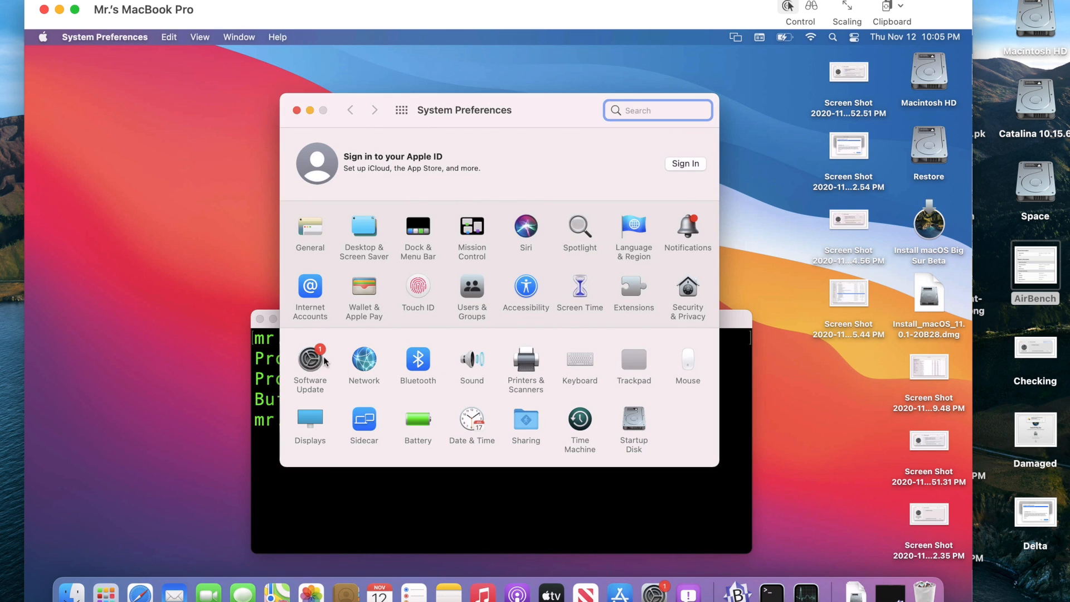
pyautogui.click(310, 358)
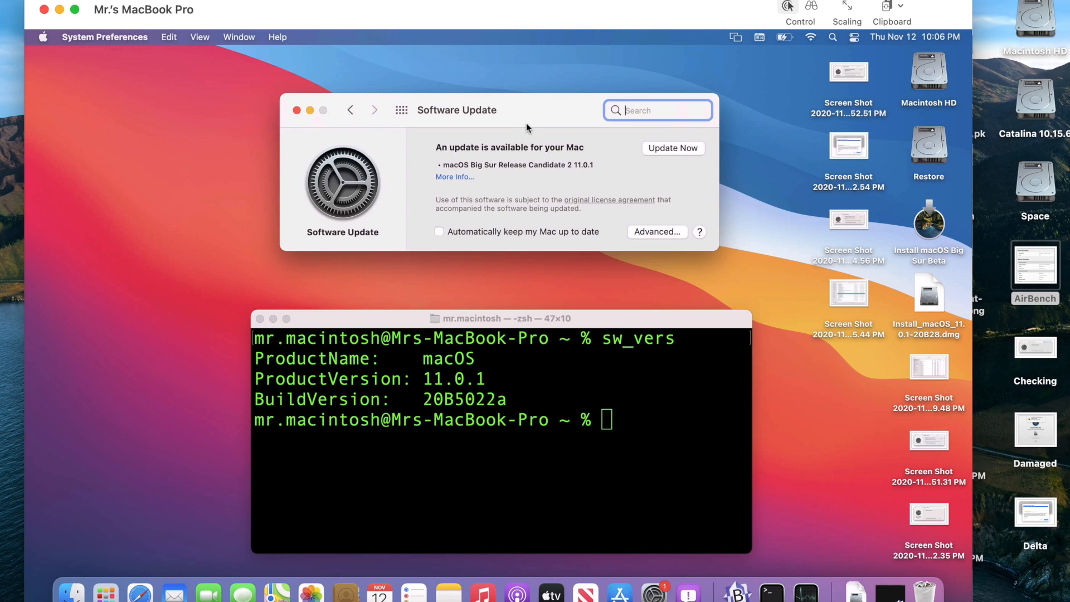
pyautogui.moveTo(348, 221)
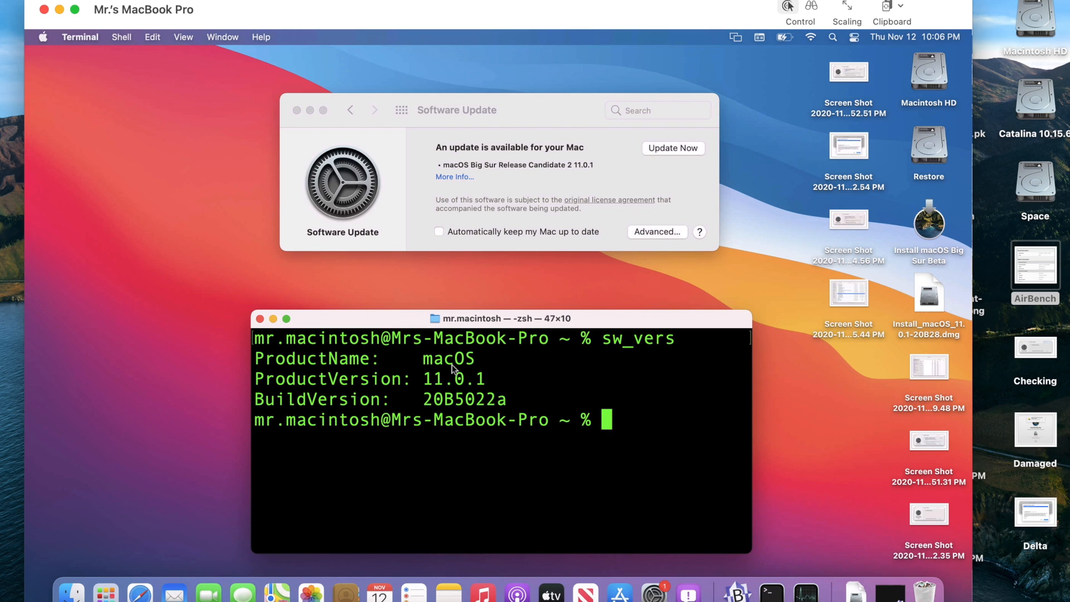
# Step: Run 'sudo seedutil current' to show enrollment as null, program 0, and begin another seedutil command
pyautogui.write('sudo /System/Library/PrivateFrameworks/Seeding.framework/Versions/A/Resources/seedutil status')
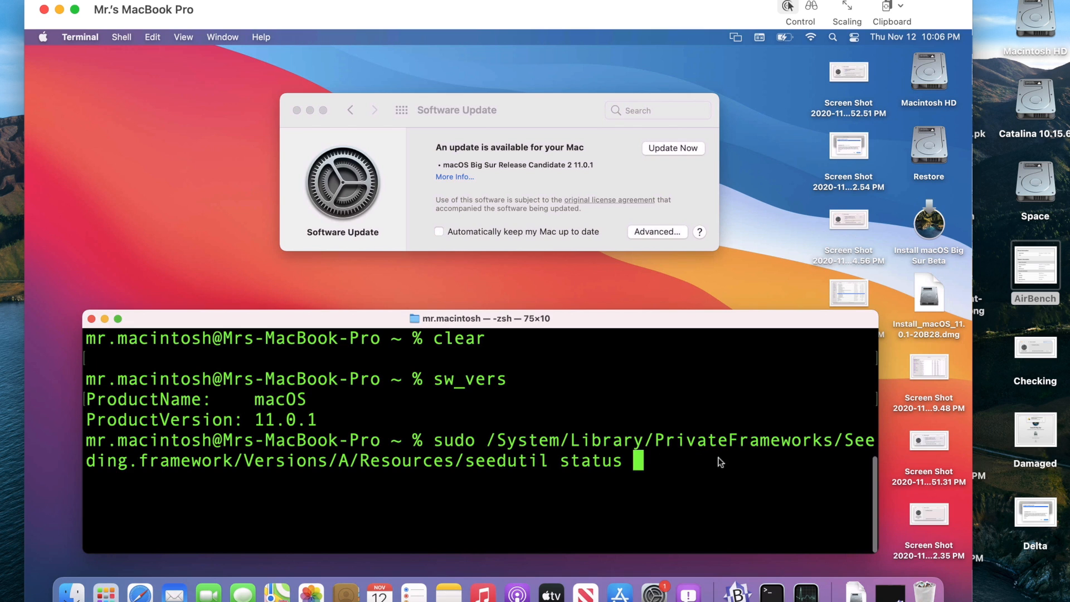
pyautogui.moveTo(389, 489)
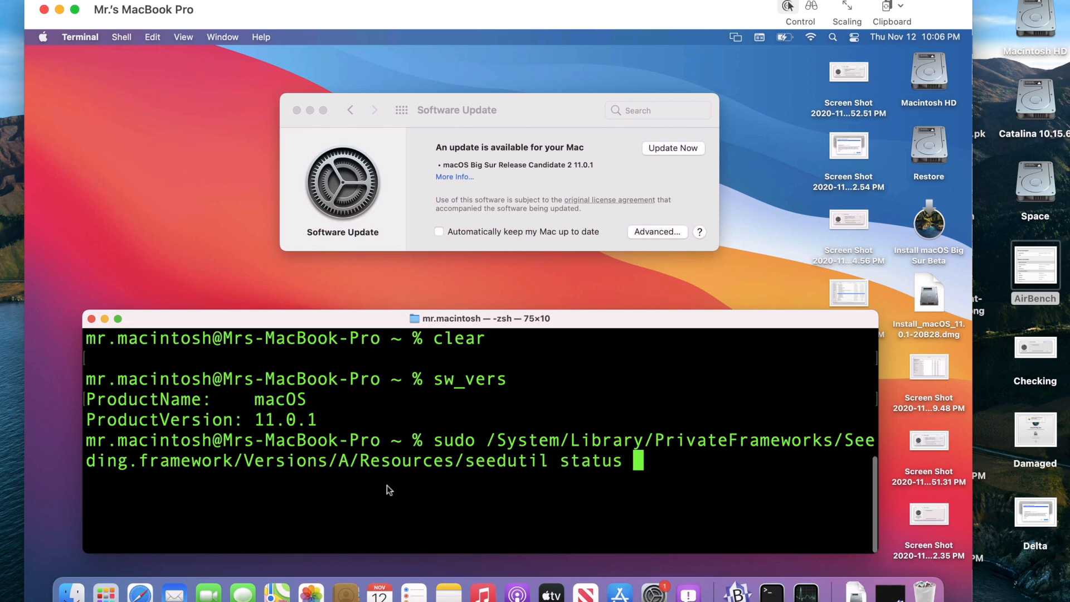
pyautogui.write('current')
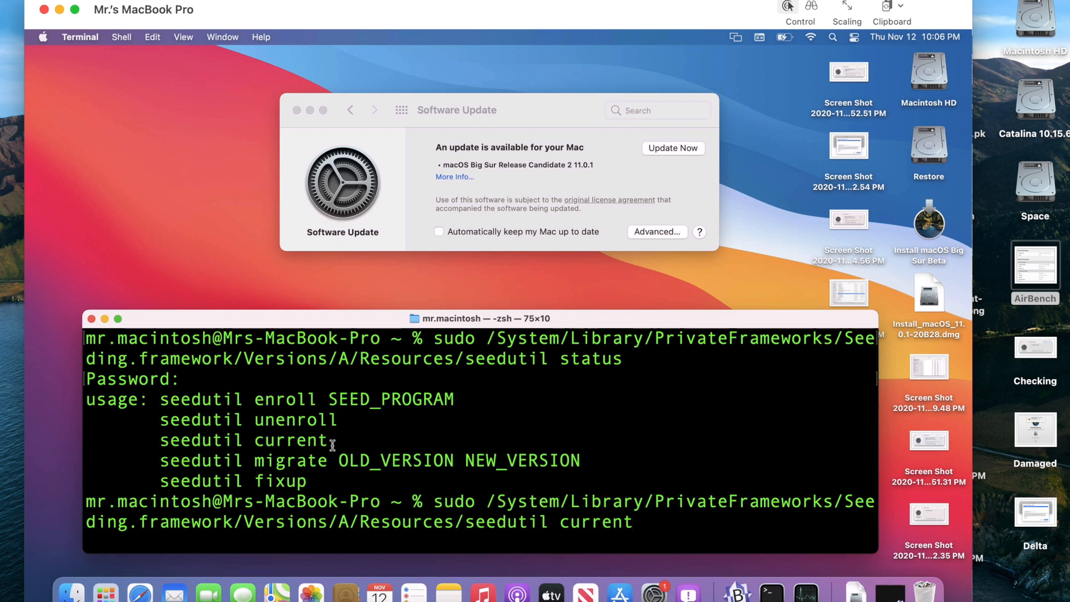
pyautogui.press('Return')
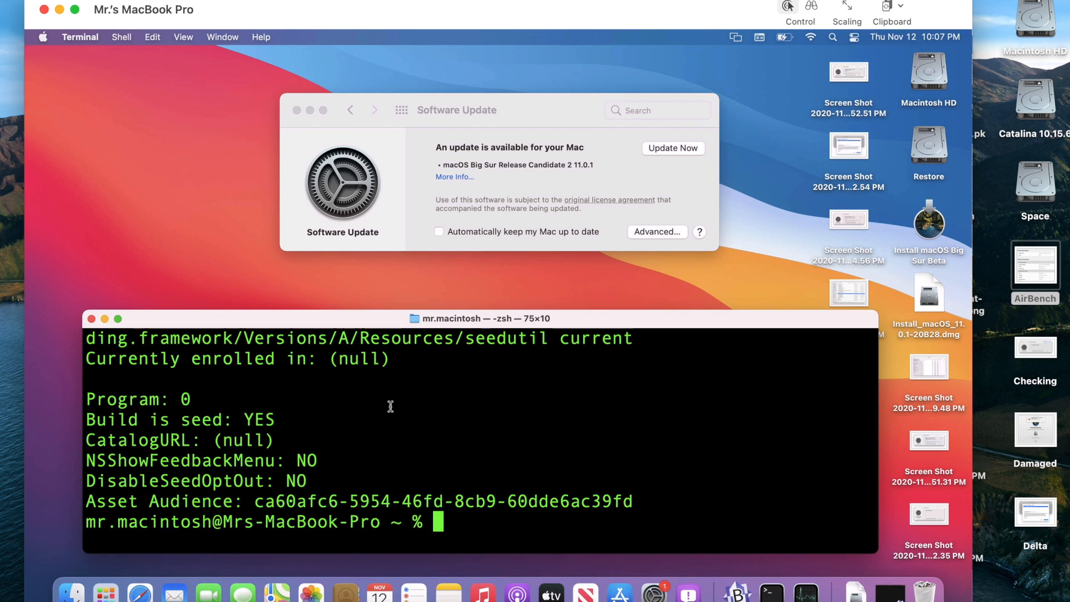
pyautogui.write('sudo /System/Library/PrivateFrameworks/Seeding.framework/Versions/A/Resources/seedutil curr')
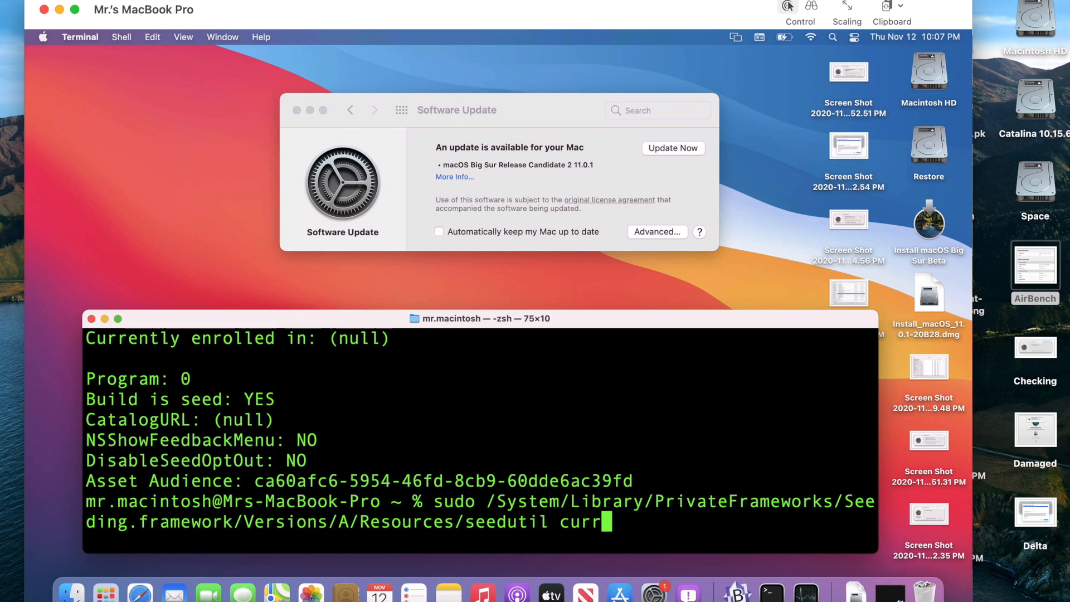
# Step: Run 'sudo seedutil enroll DeveloperSeed' to re-enroll the Mac in the Developer Seed program
pyautogui.write('enroll')
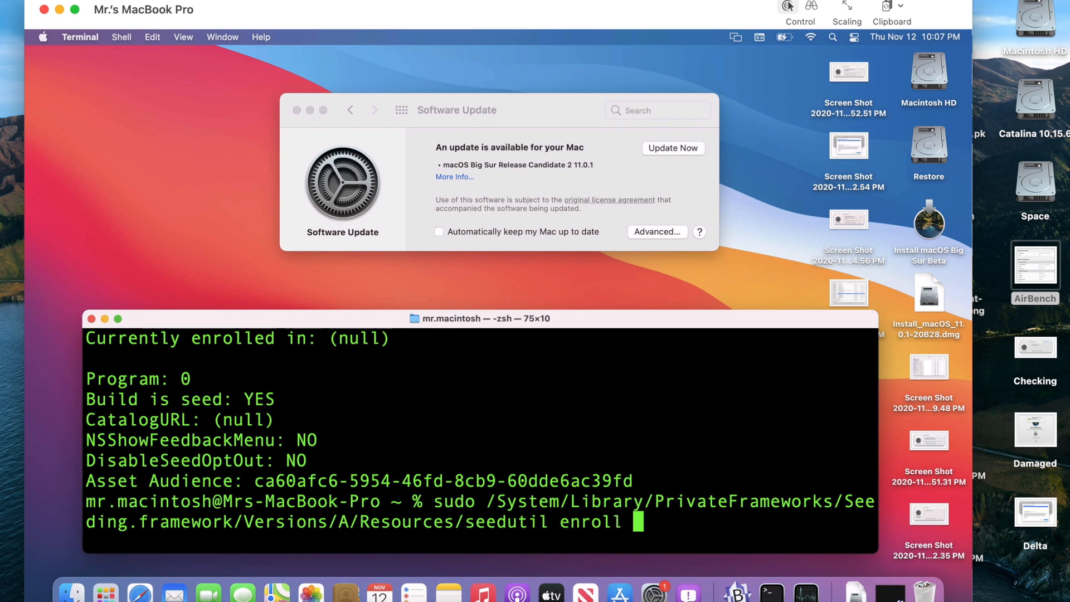
pyautogui.write('De')
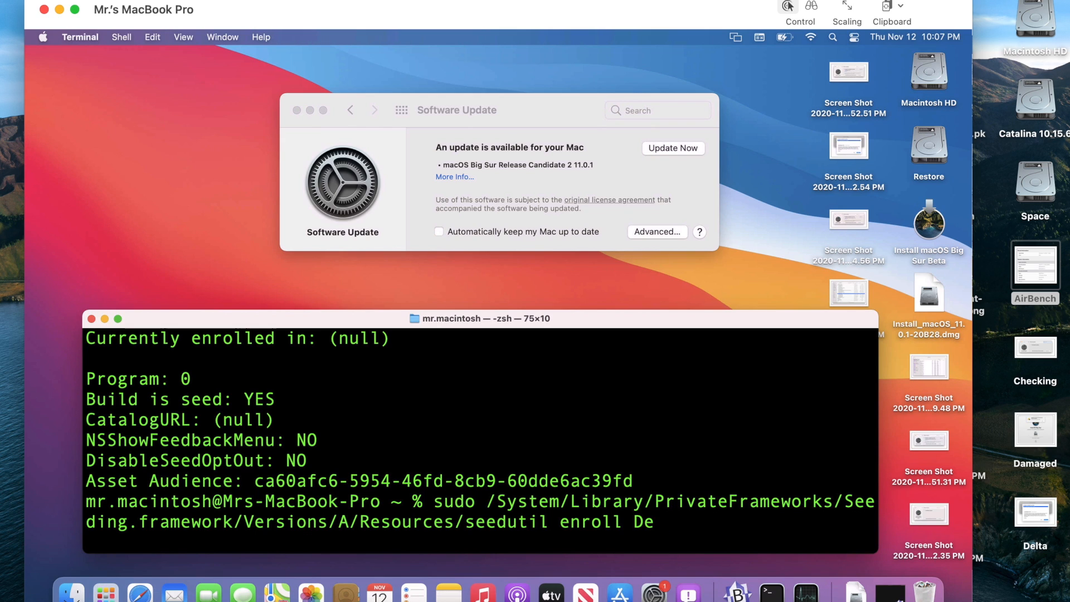
pyautogui.write('veloperSeed')
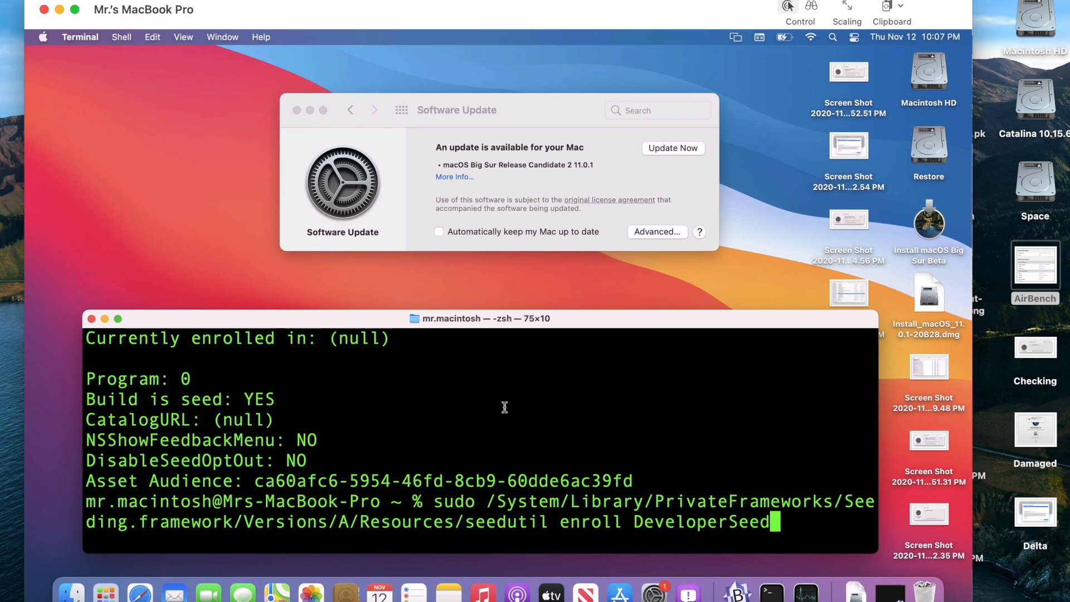
pyautogui.doubleClick(696, 522)
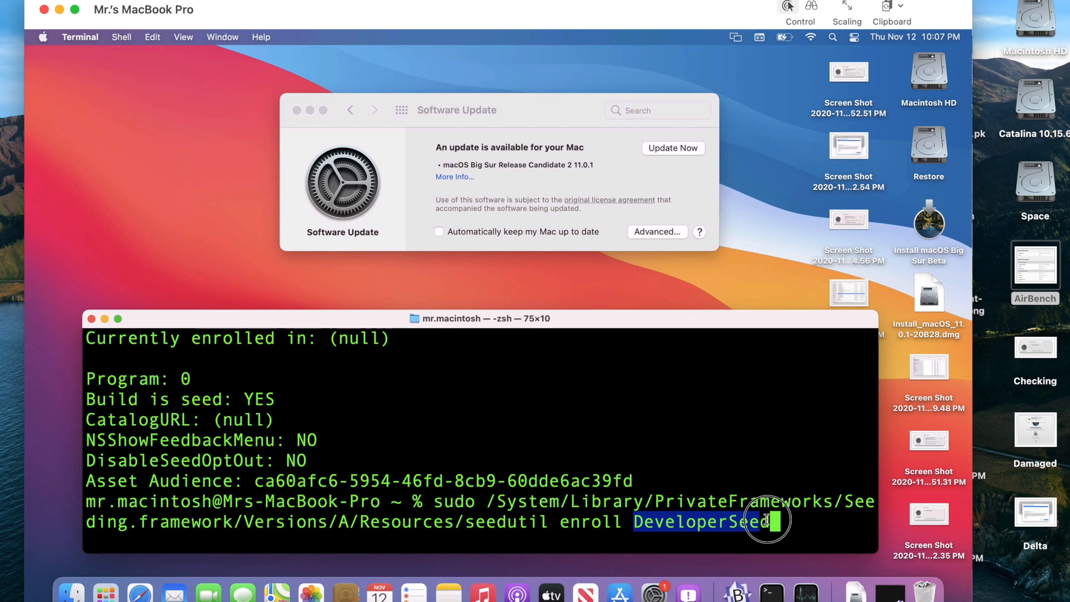
pyautogui.press('Return')
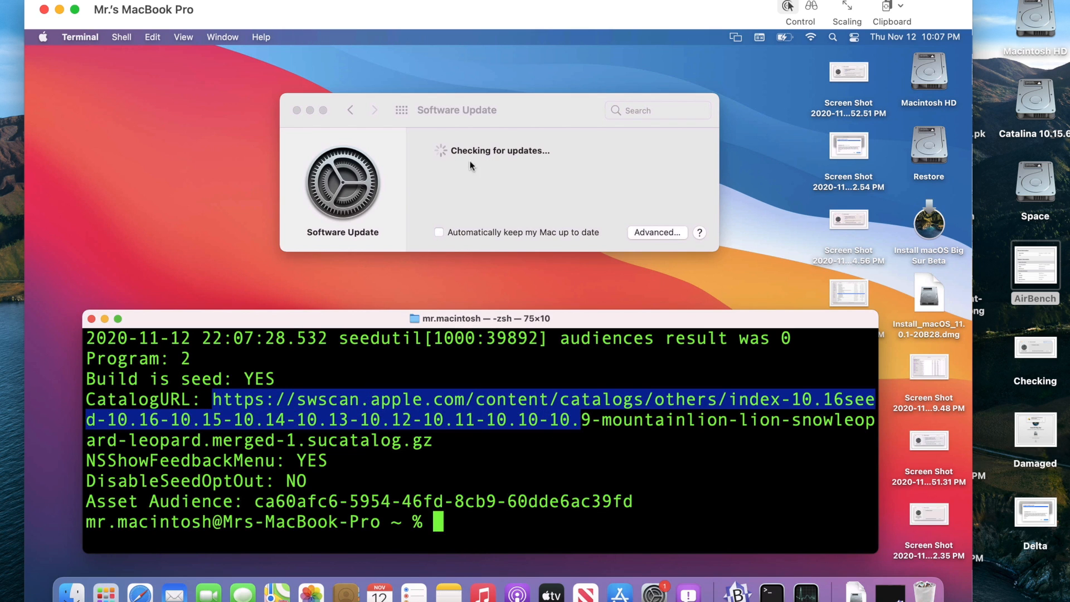
pyautogui.moveTo(505, 180)
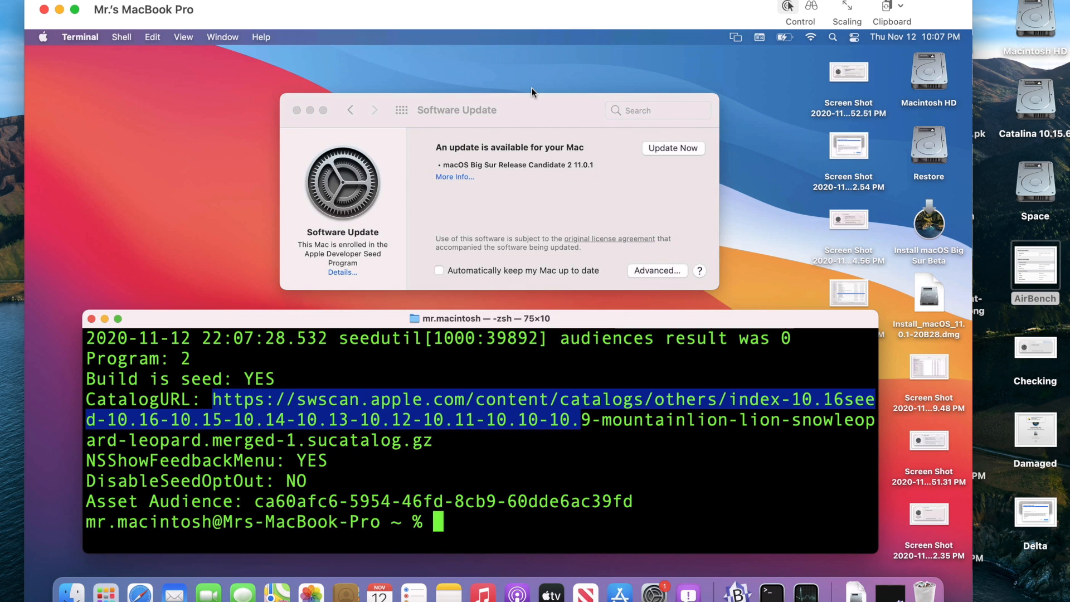
pyautogui.moveTo(450, 307)
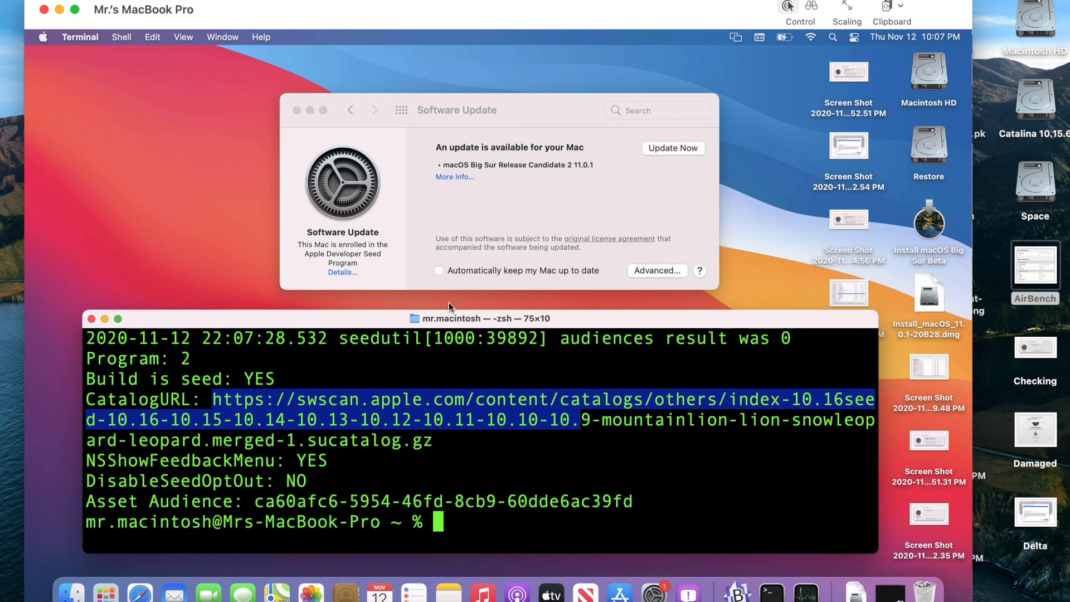
# Step: Run 'sudo seedutil unenroll' to reset the program to 0 and clear the seed catalog URL
pyautogui.write('sudo /System/Library/PrivateFrameworks/Seeding.framework/Versions/A/Resources/seedutil enroll Developer')
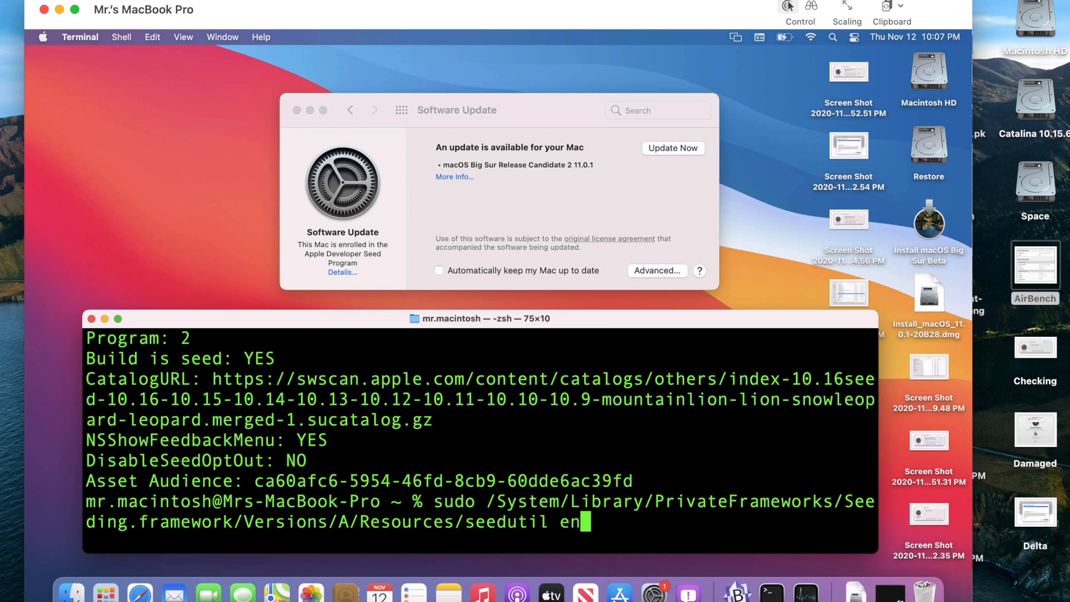
pyautogui.write('unenrol')
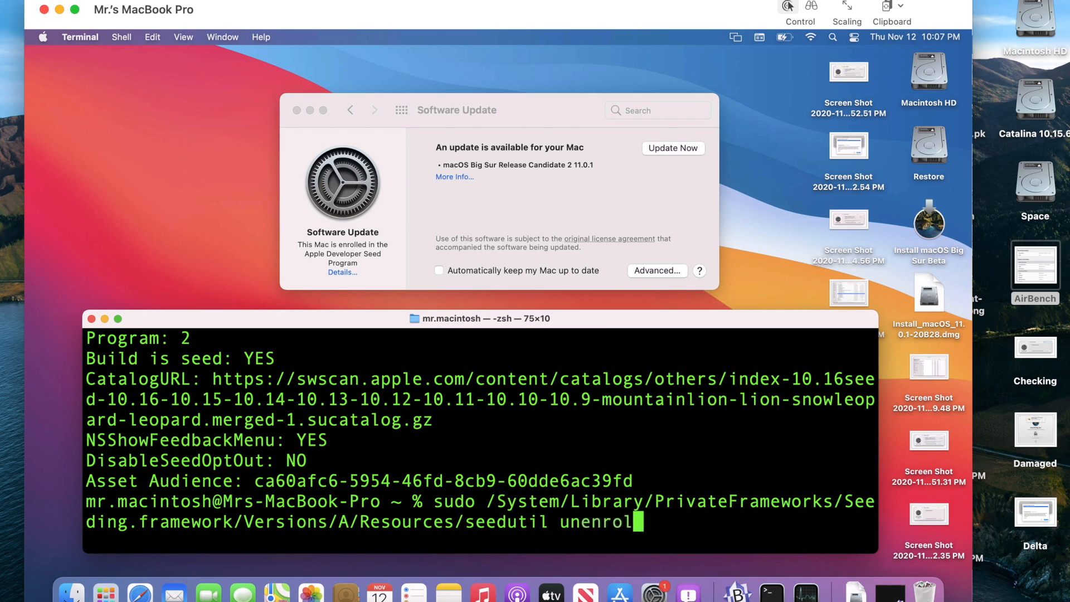
pyautogui.press('Return')
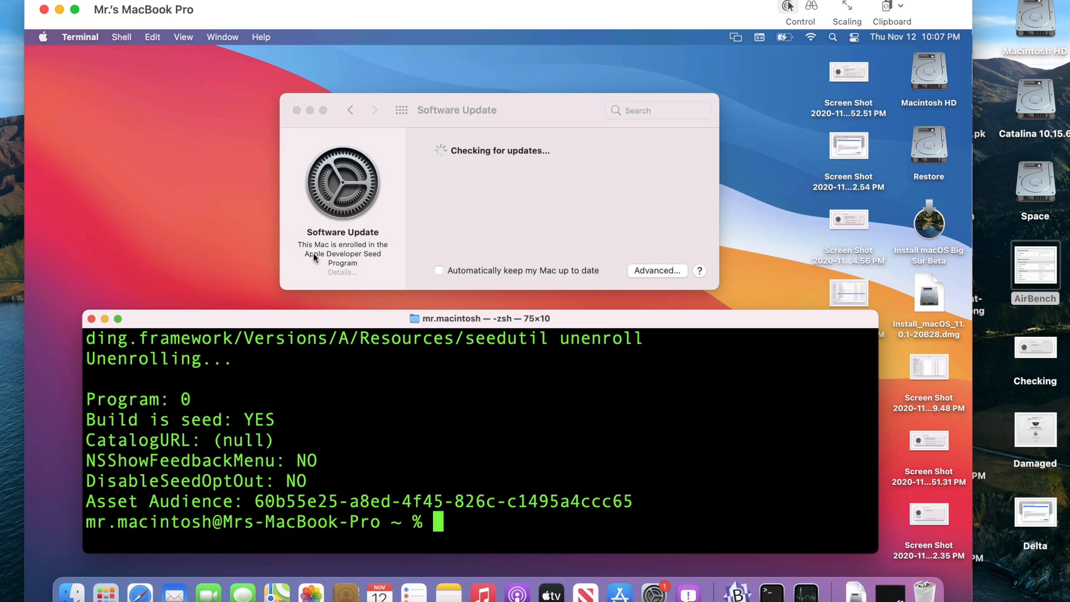
pyautogui.moveTo(193, 397)
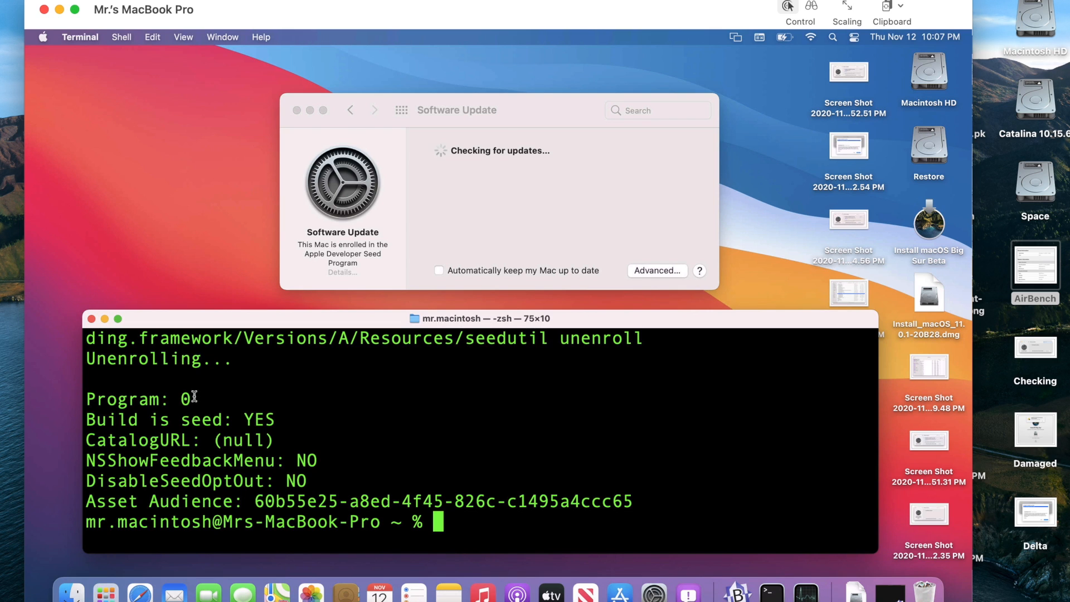
pyautogui.moveTo(513, 233)
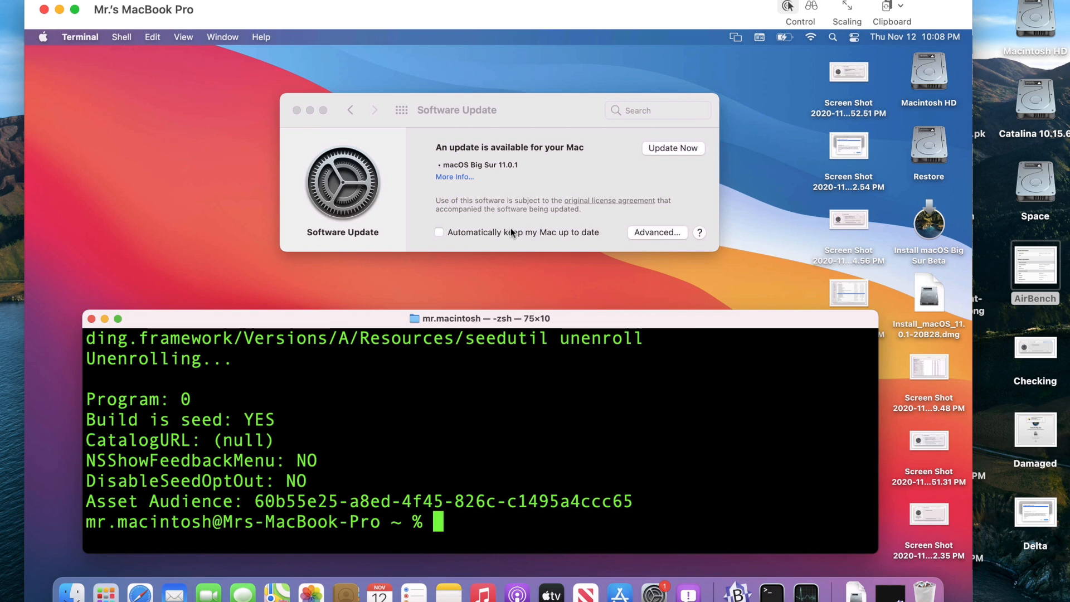
pyautogui.moveTo(455, 177)
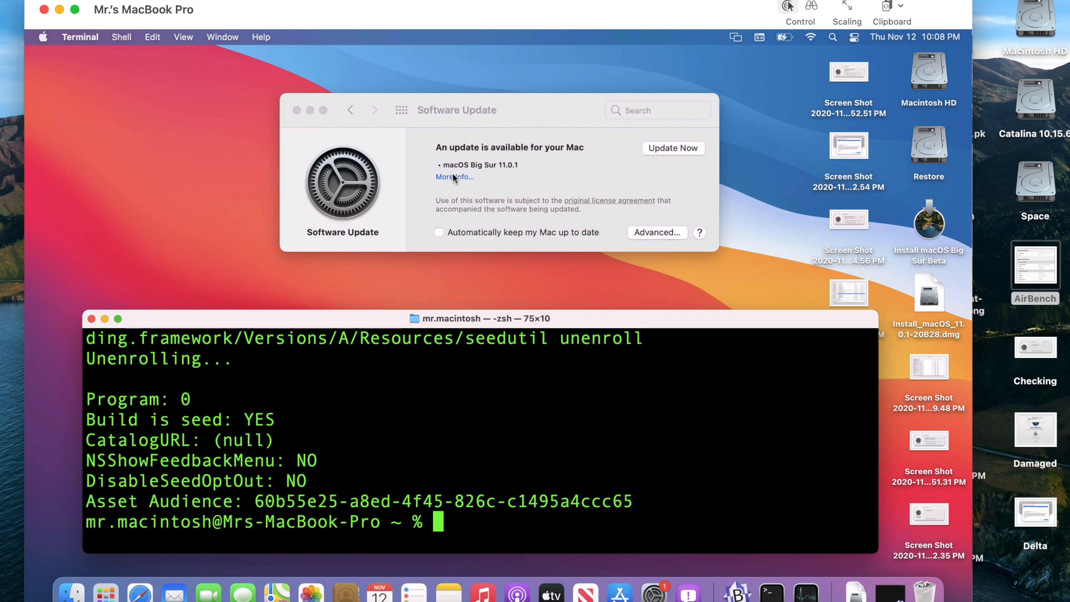
# Step: Show More Info for the macOS Big Sur 11.0.1 update (3.22 GB, restart required)
pyautogui.click(454, 177)
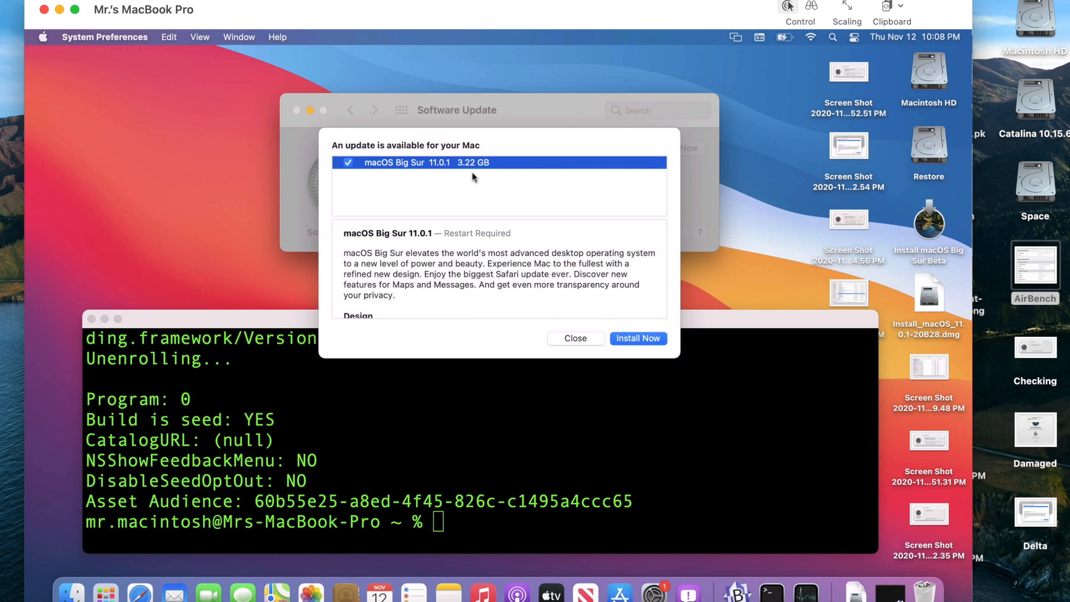
pyautogui.moveTo(483, 177)
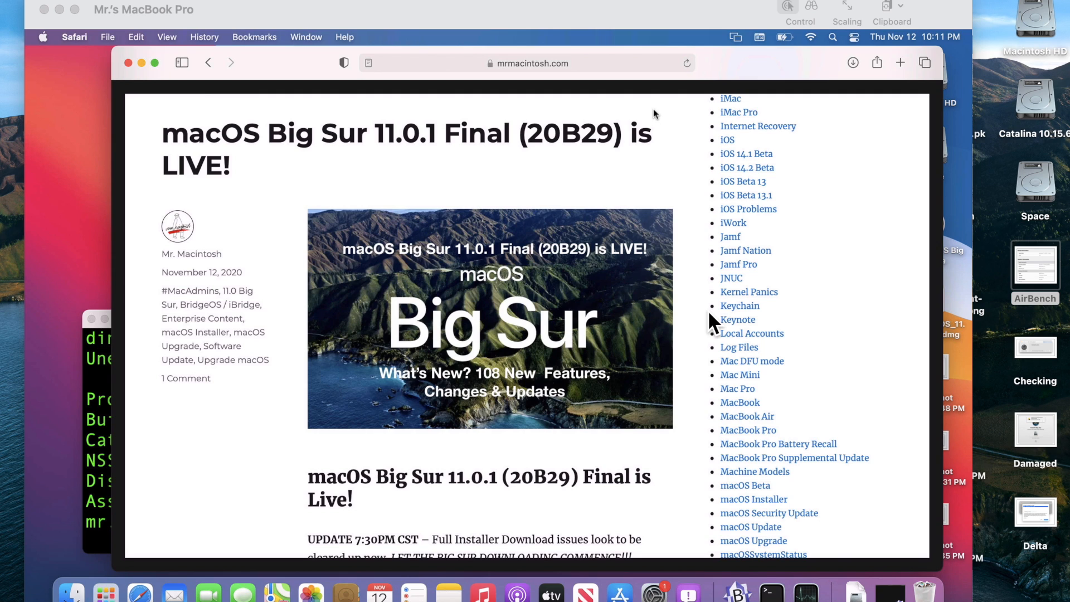
pyautogui.moveTo(211, 588)
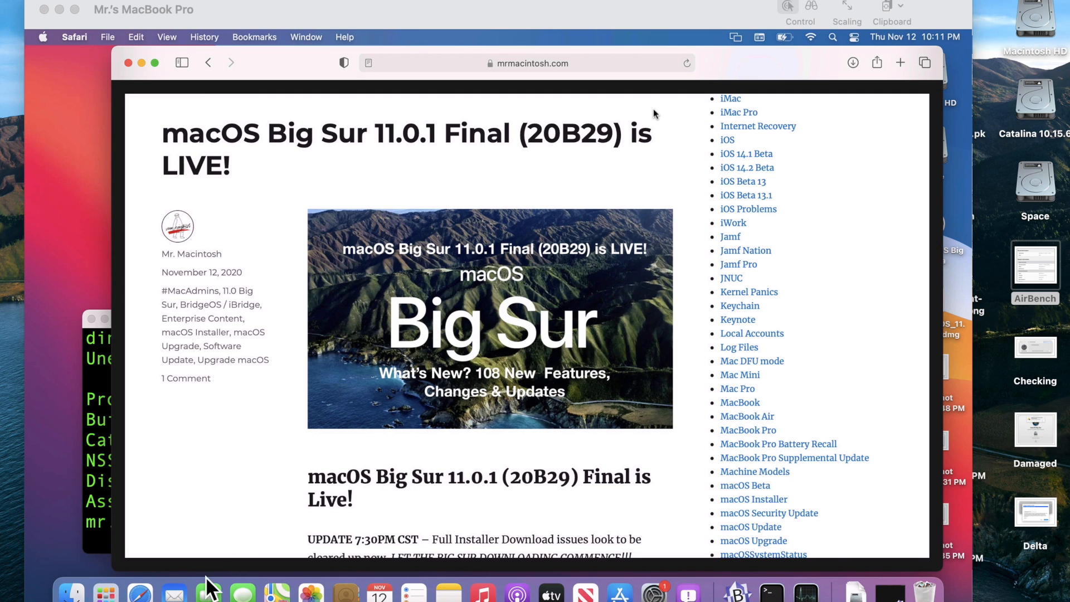
# Step: Search the App Store for 'macos Big Sur', view its page and Get the 11.0.1 full installer
pyautogui.click(619, 592)
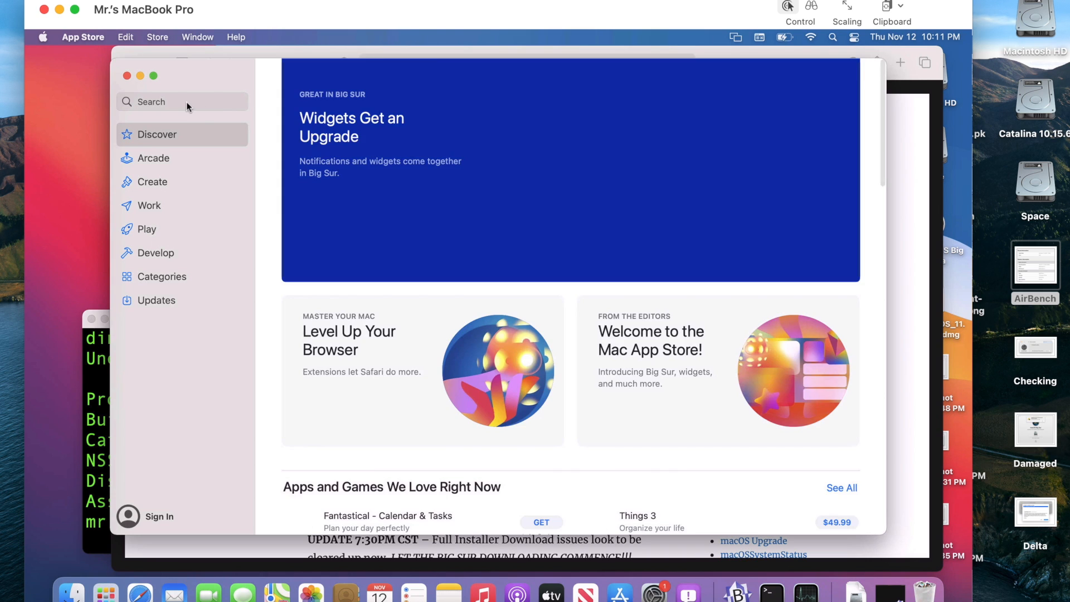
pyautogui.write('macos Big Sur')
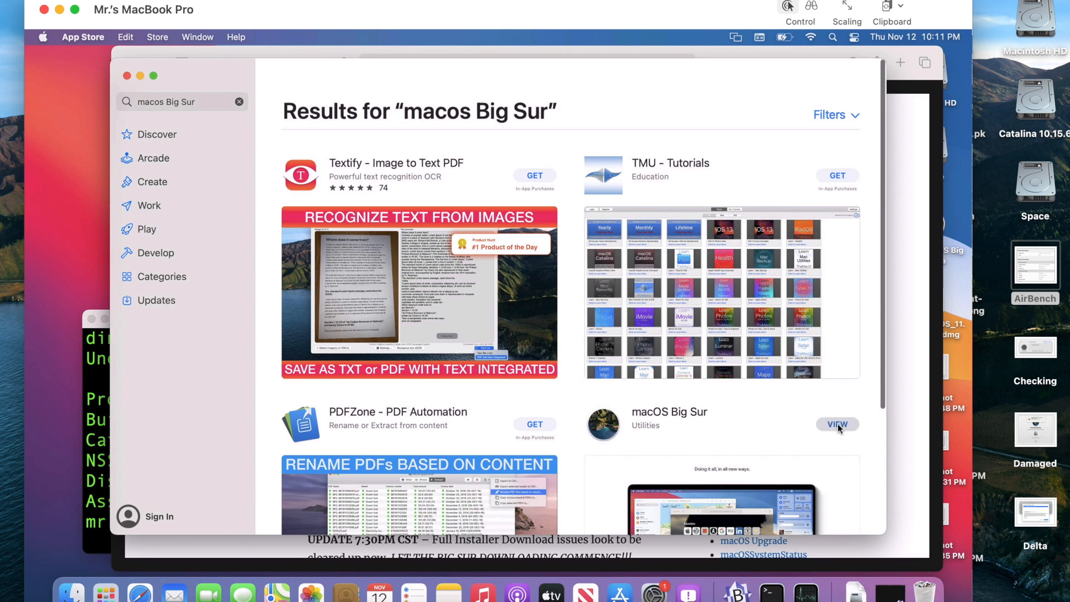
pyautogui.click(838, 424)
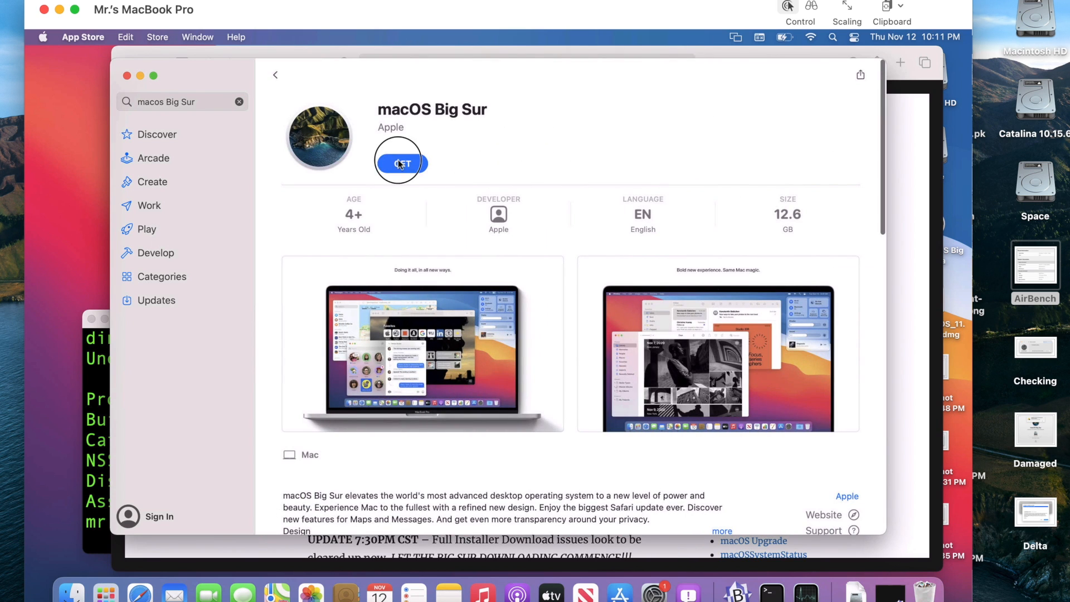
pyautogui.click(402, 164)
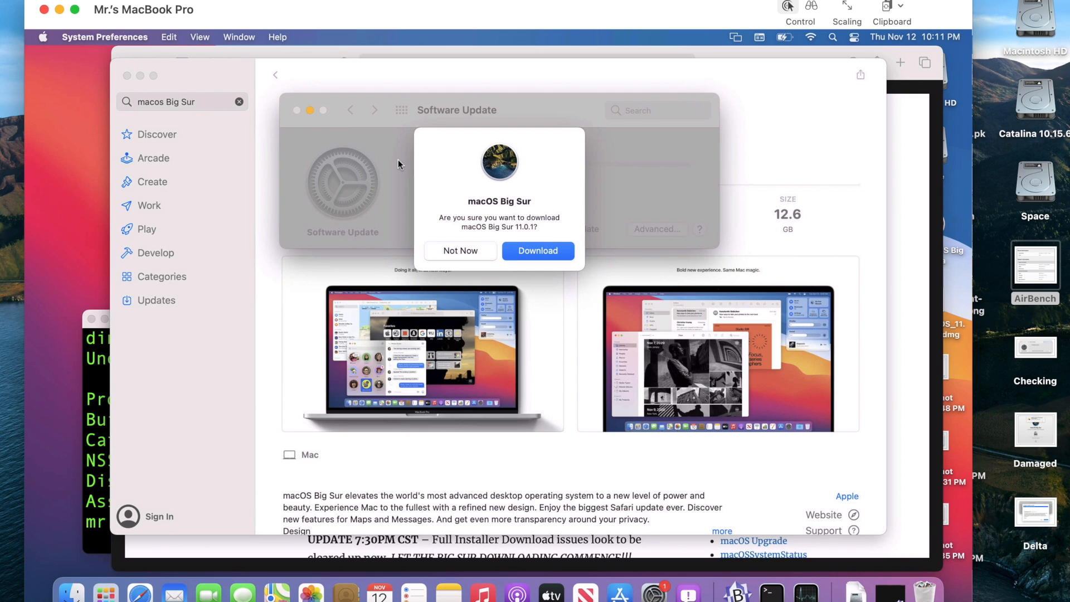
pyautogui.moveTo(557, 217)
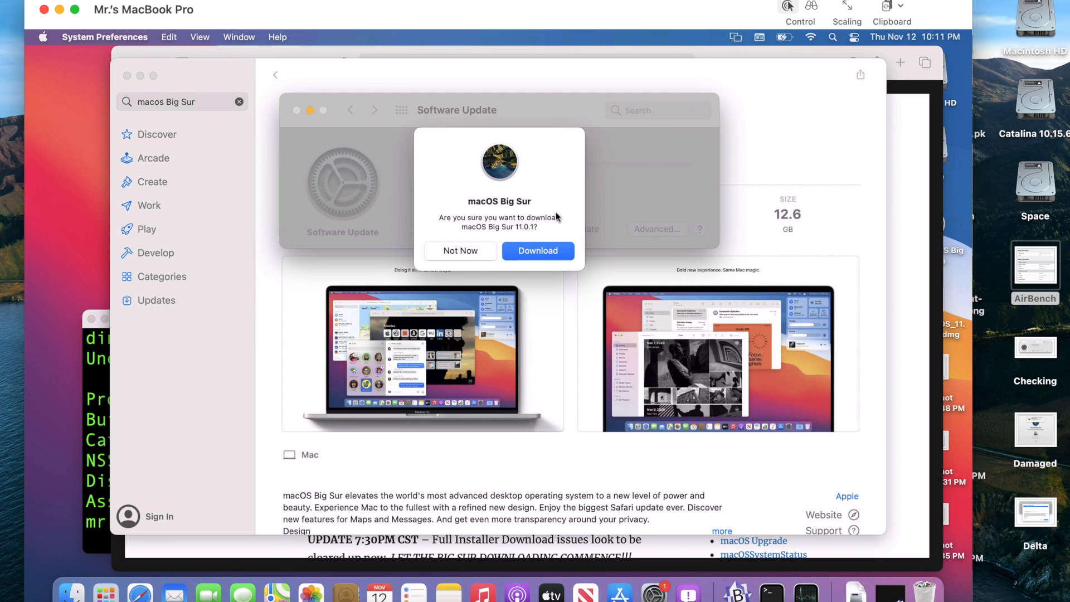
pyautogui.moveTo(665, 160)
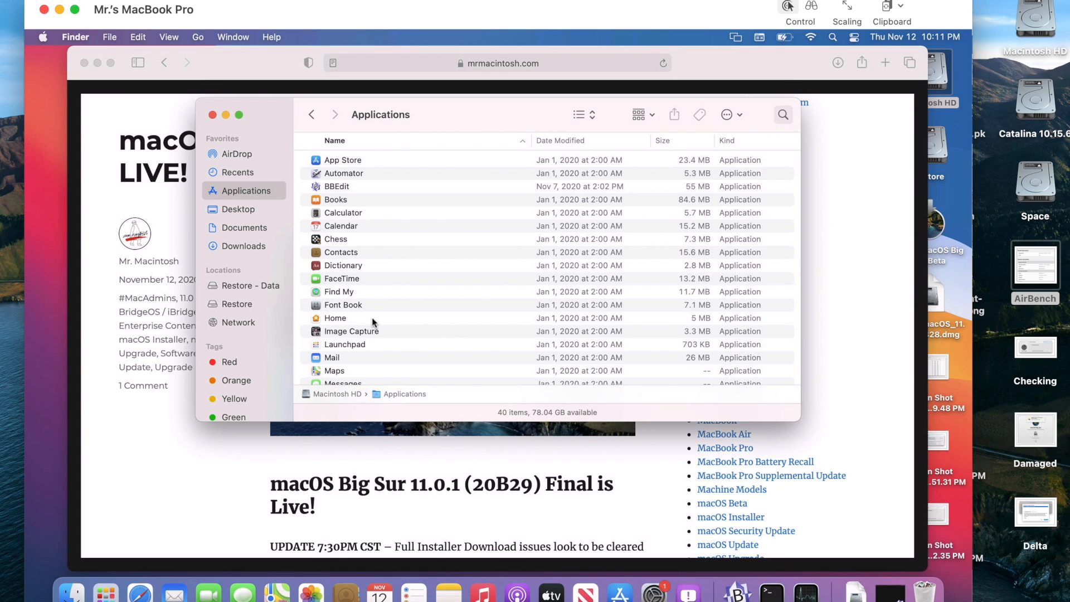
pyautogui.moveTo(383, 317)
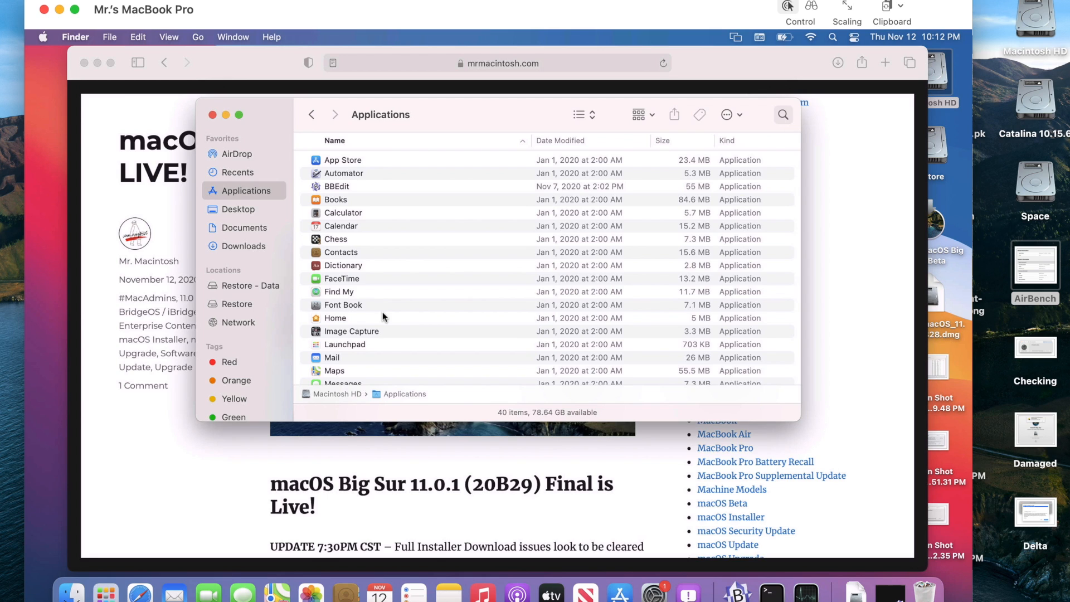
pyautogui.moveTo(448, 294)
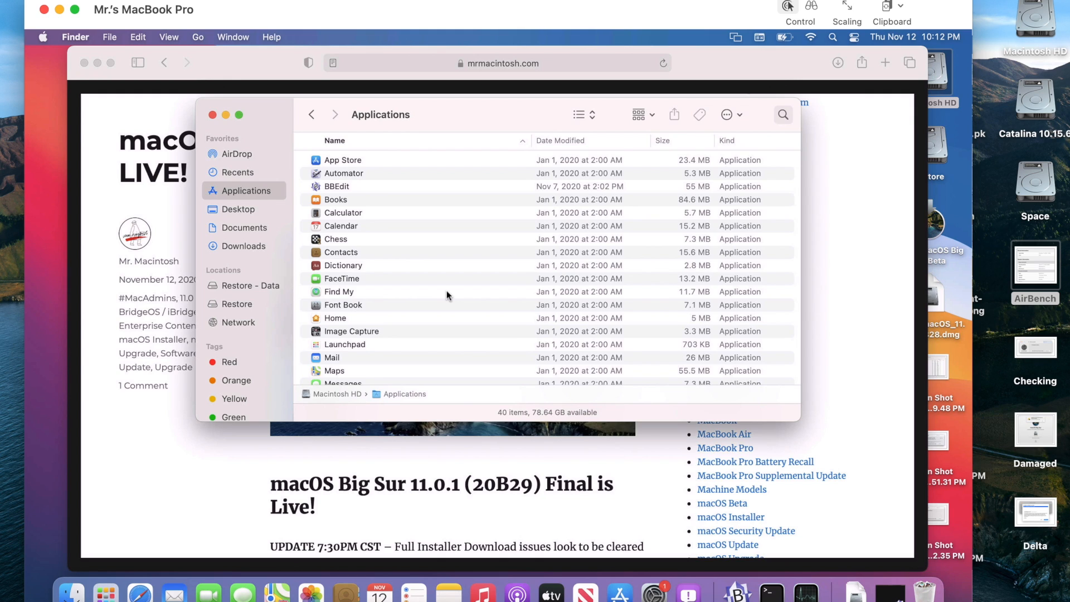
pyautogui.moveTo(408, 326)
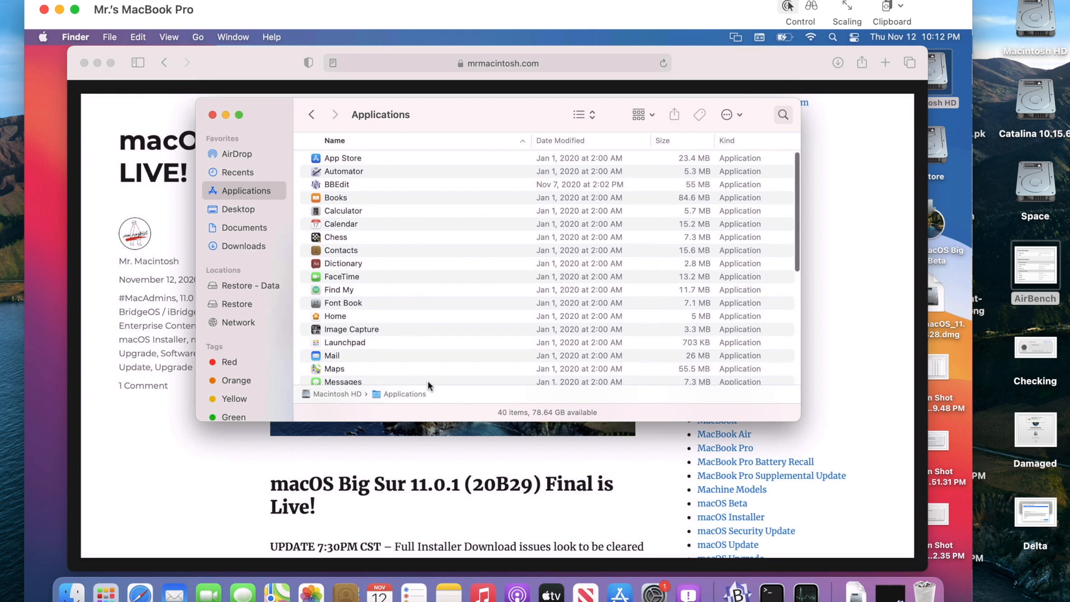
pyautogui.moveTo(652, 591)
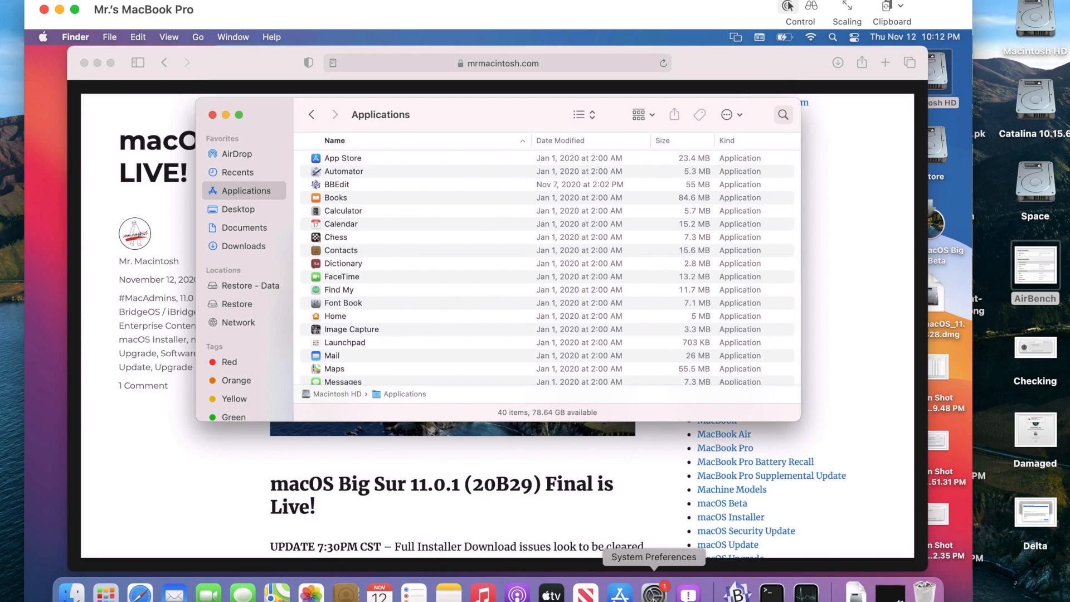